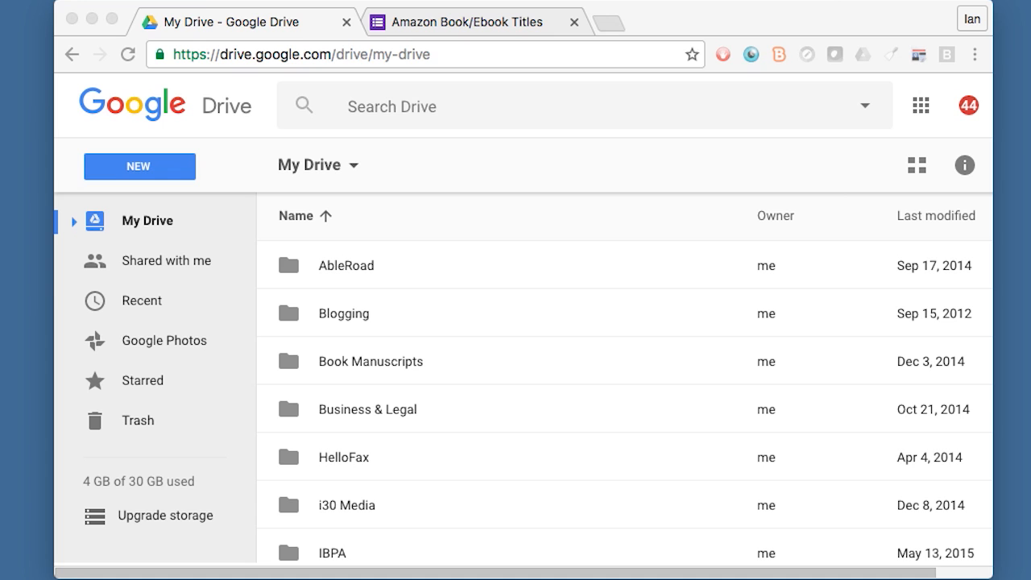
mouse_move(522, 162)
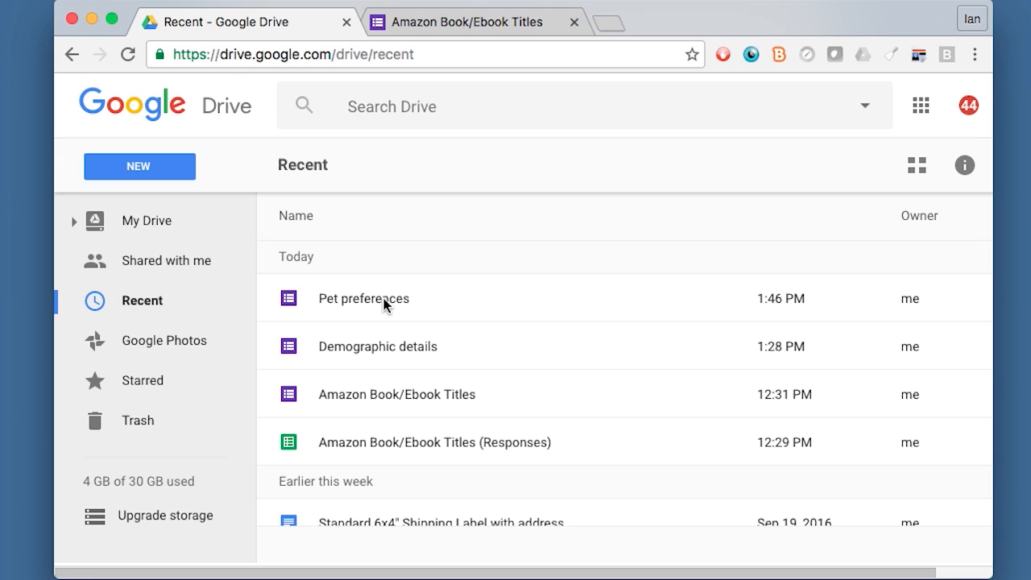
mouse_move(402, 307)
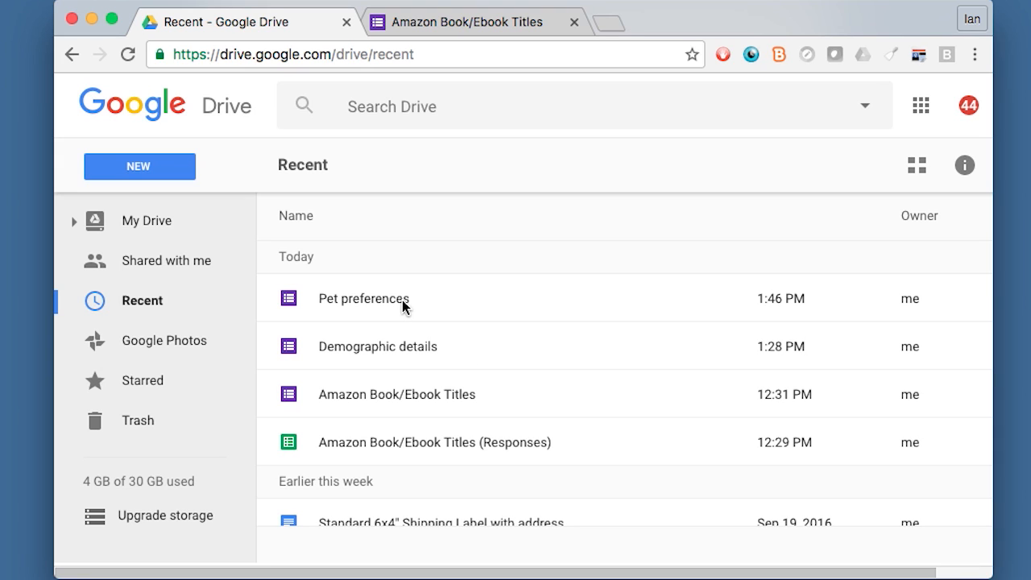
mouse_move(404, 324)
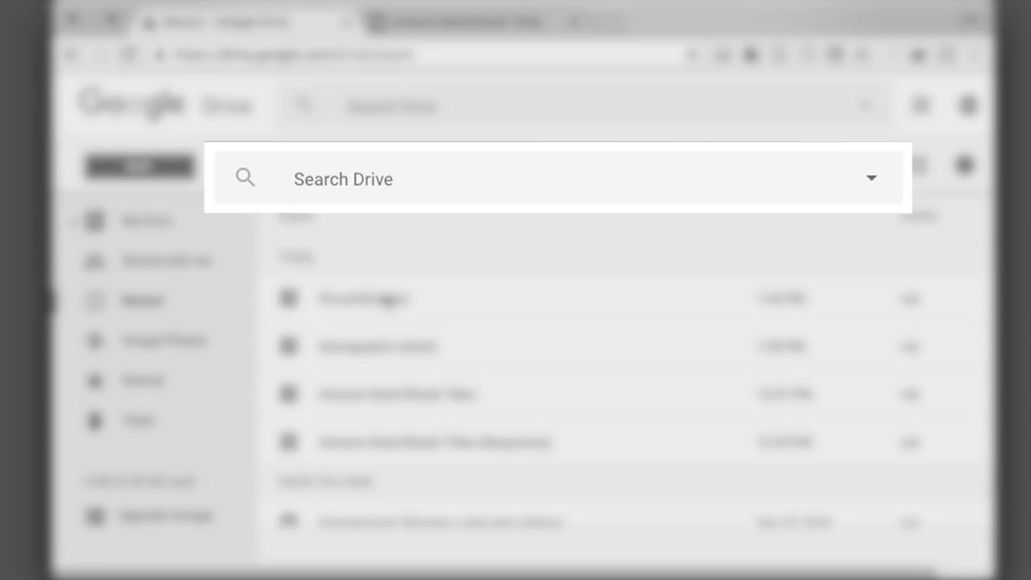
Search Drive for 'pet pre' and open the Pet preferences form
text(pet pre)
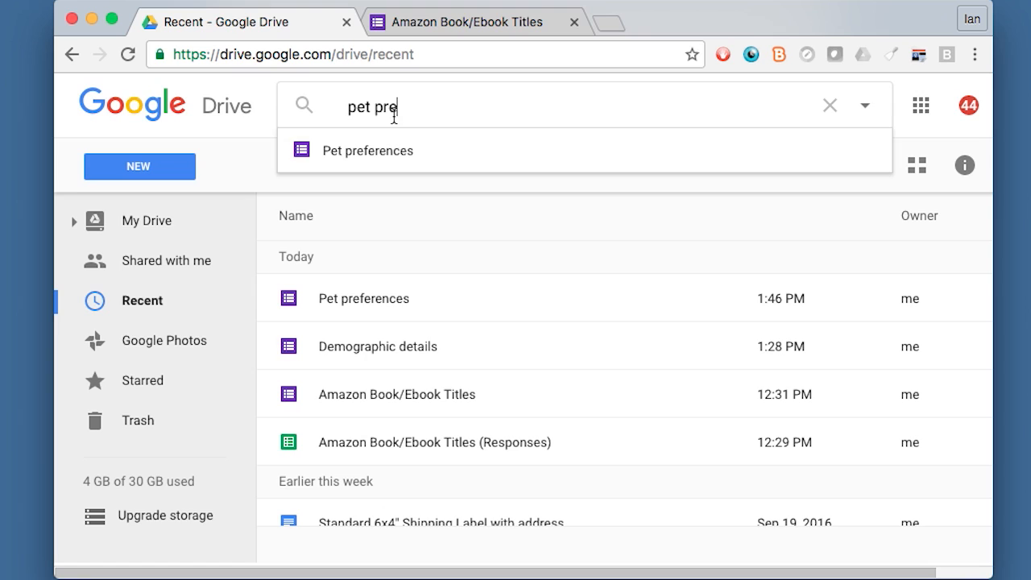
click(366, 151)
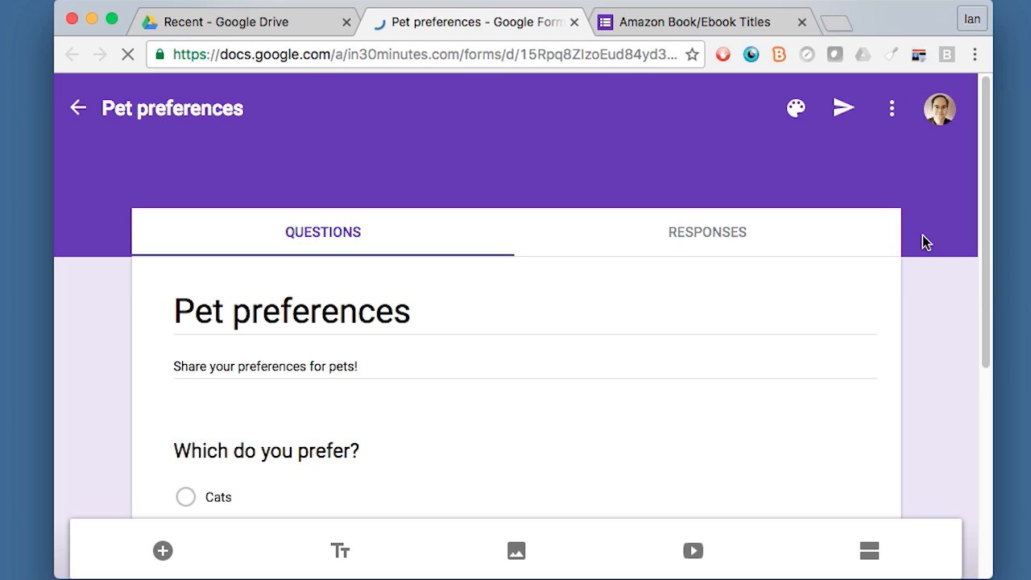
mouse_move(524, 150)
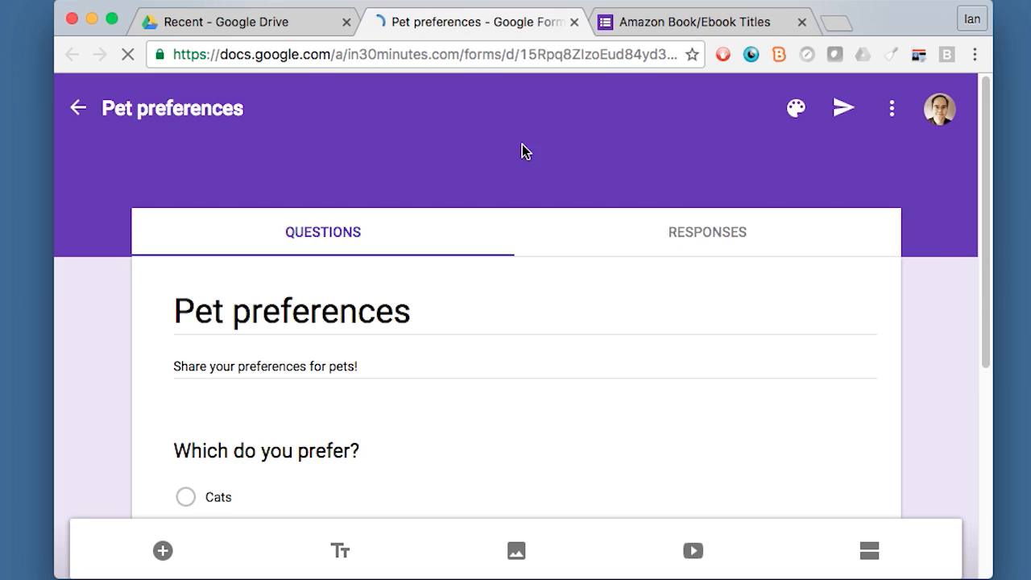
mouse_move(988, 274)
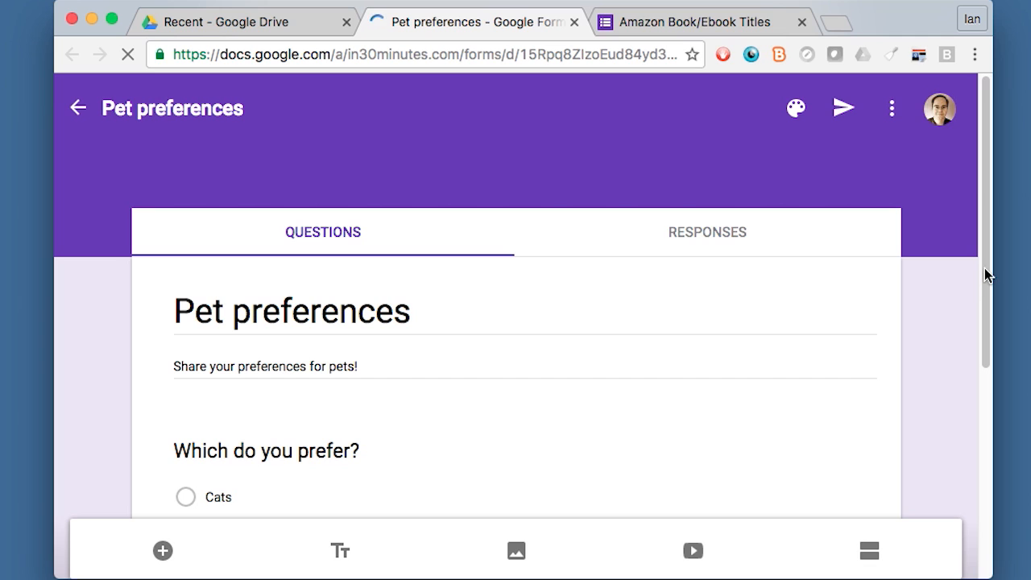
Append ' in America' so the title reads 'Pet preferences in America'
click(291, 311)
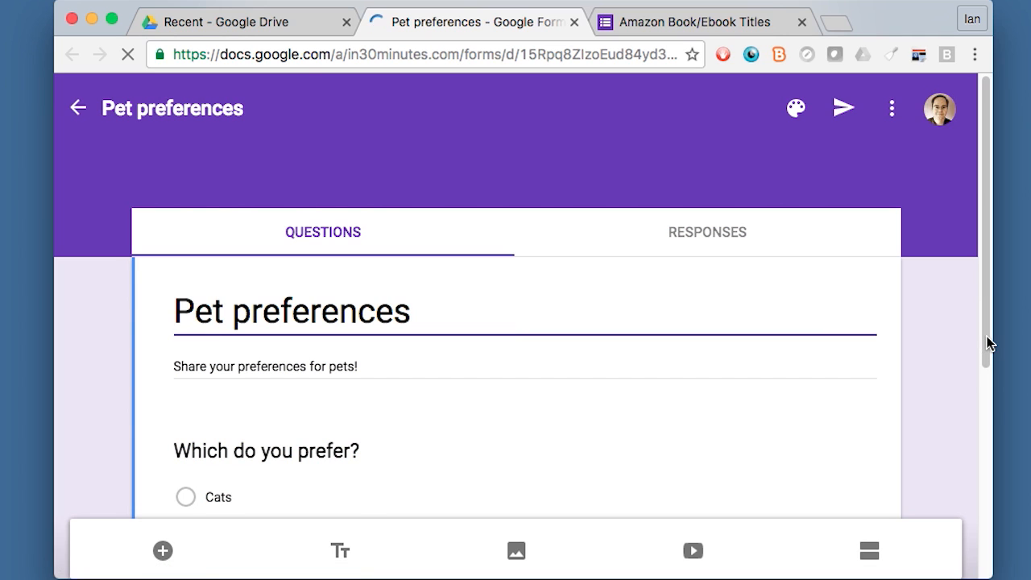
scroll(down, 3)
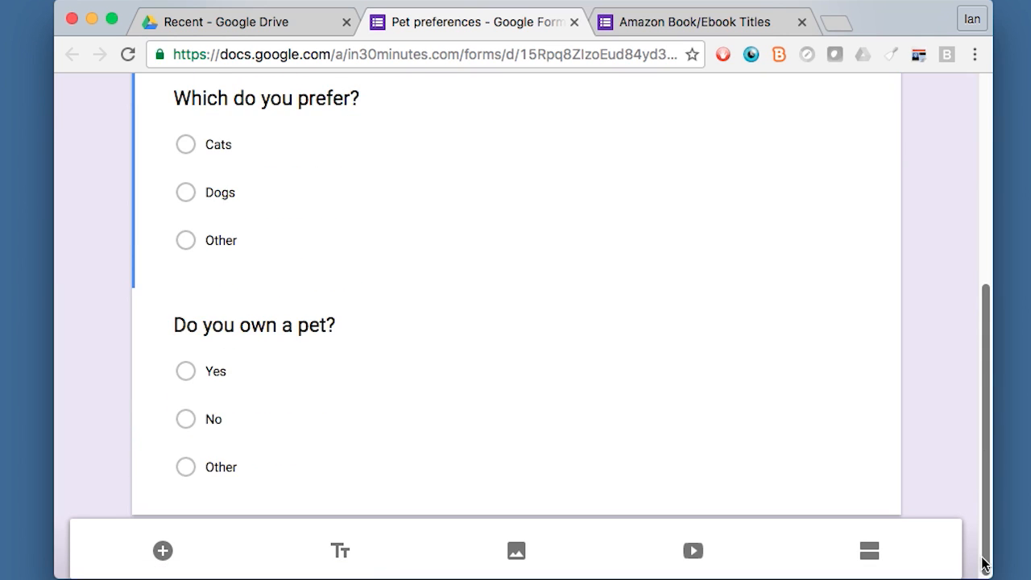
scroll(up, 3)
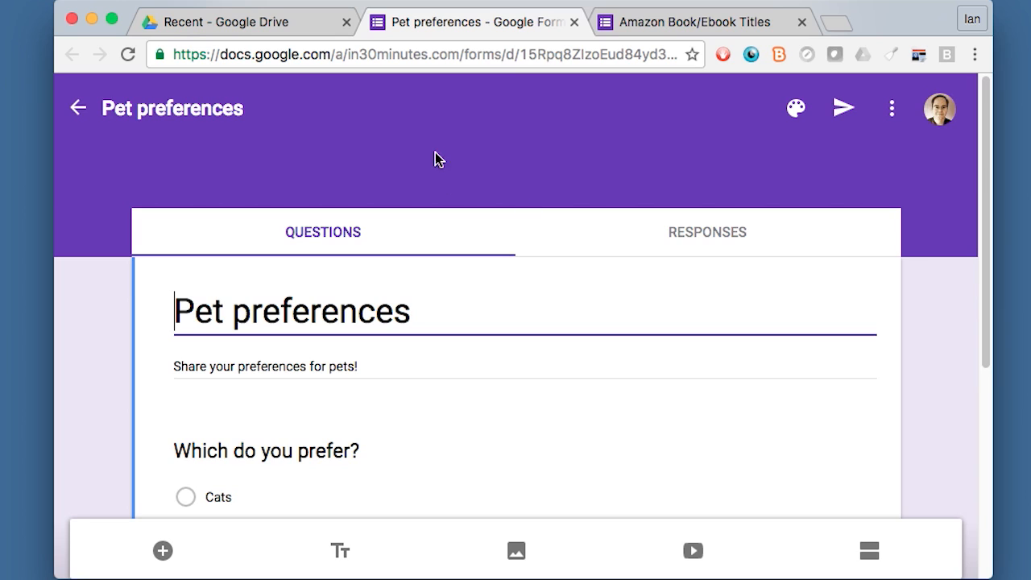
mouse_move(456, 207)
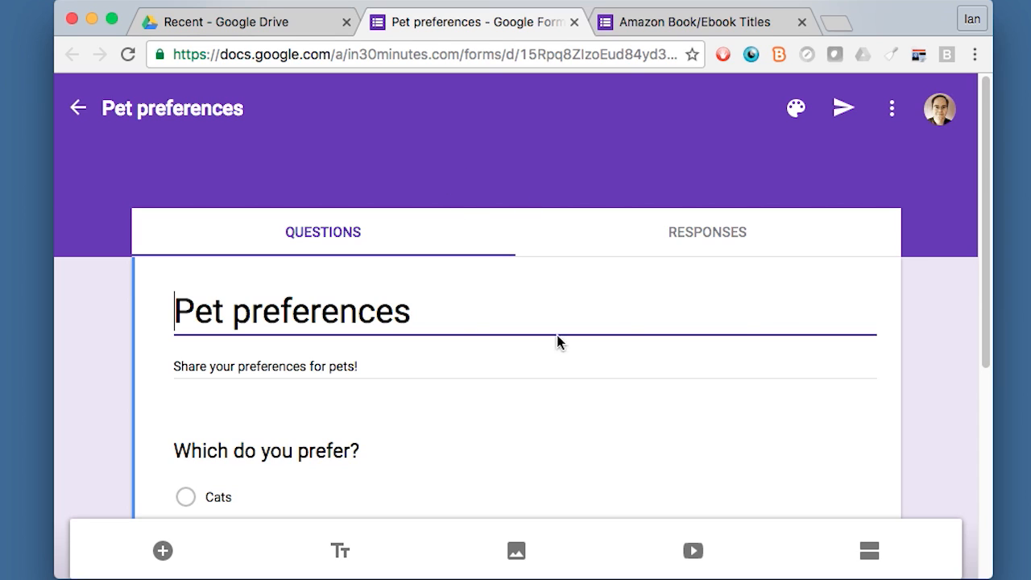
click(414, 313)
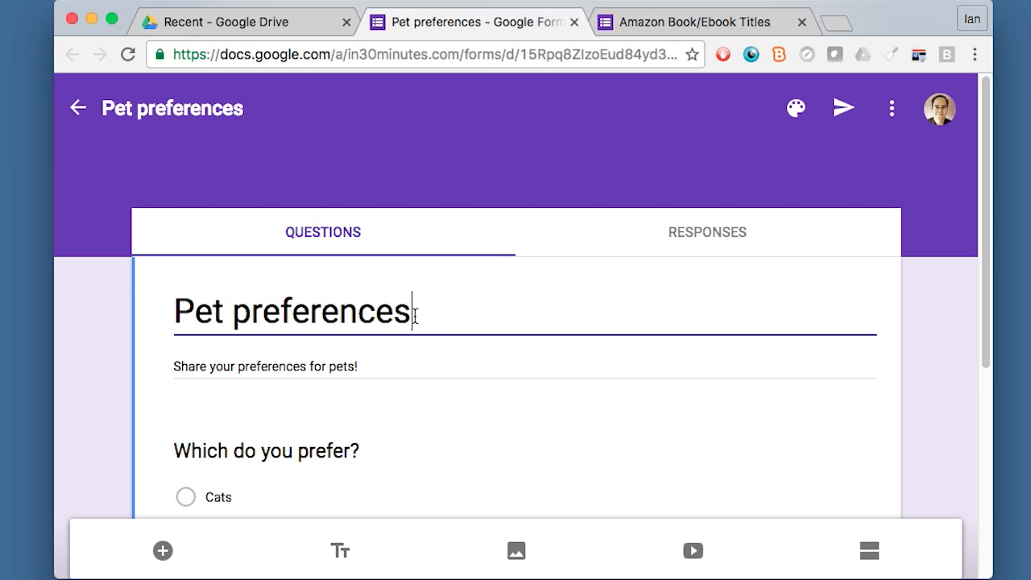
mouse_move(459, 323)
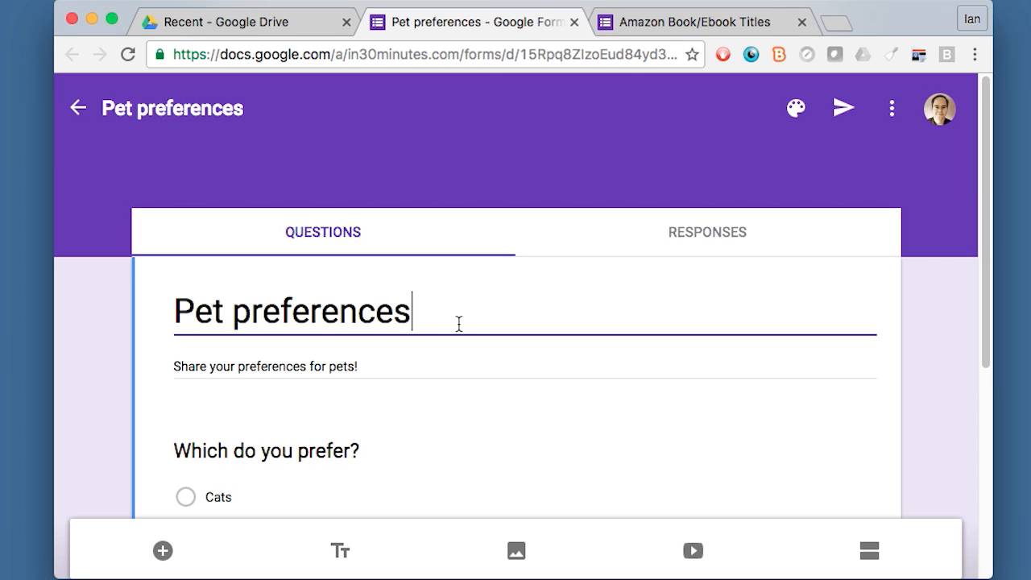
text(in America)
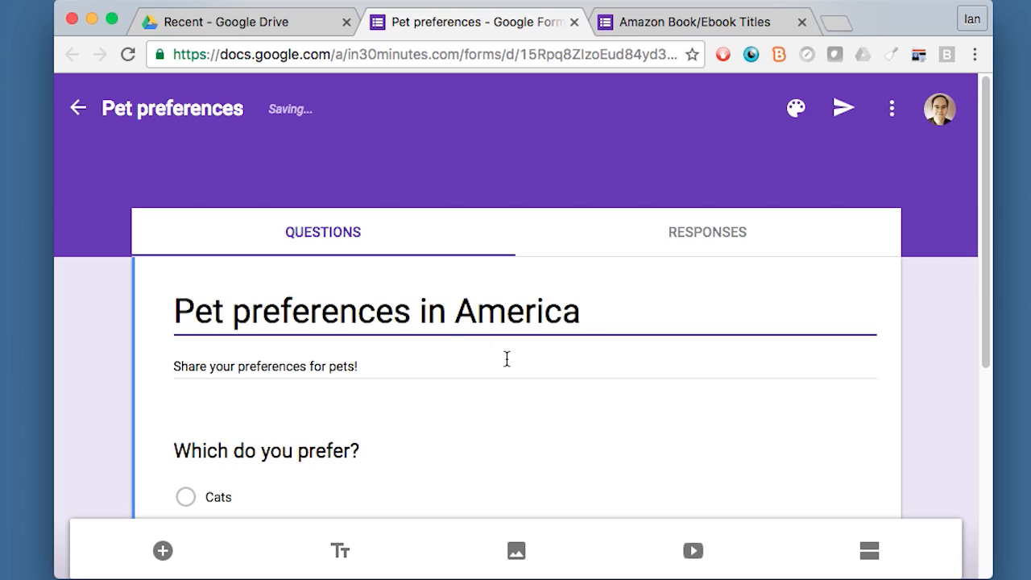
click(416, 317)
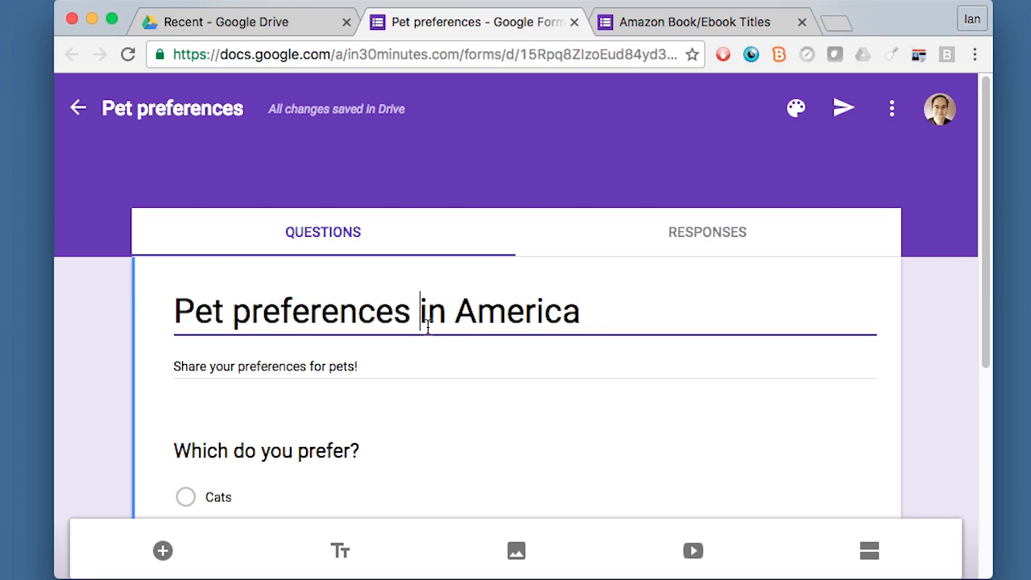
mouse_move(518, 154)
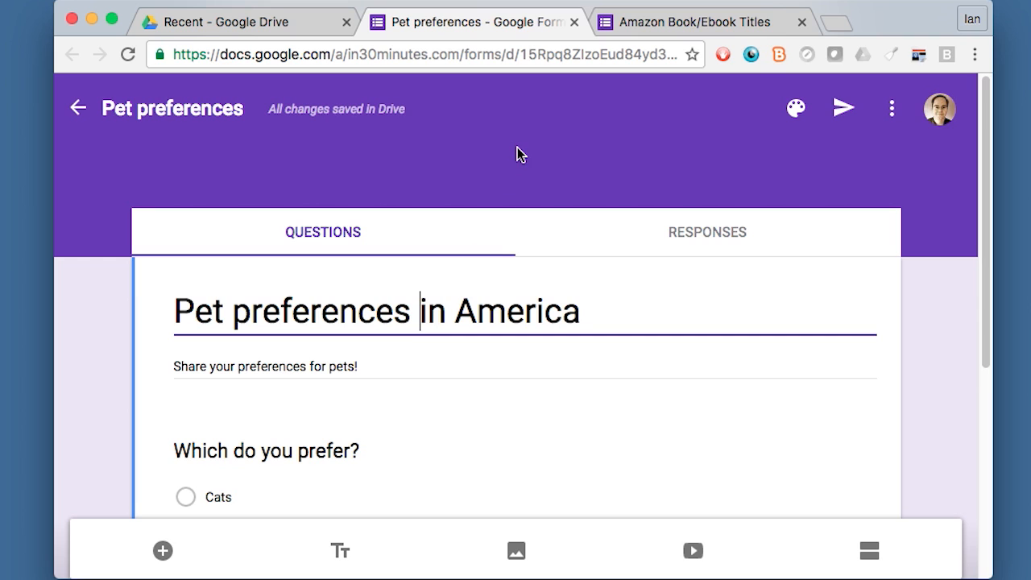
mouse_move(582, 157)
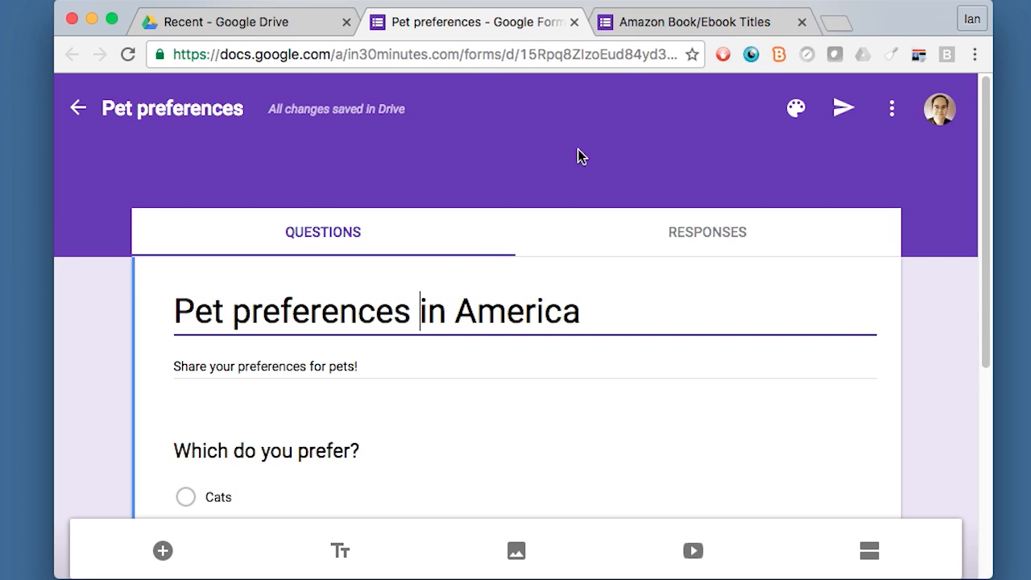
mouse_move(775, 133)
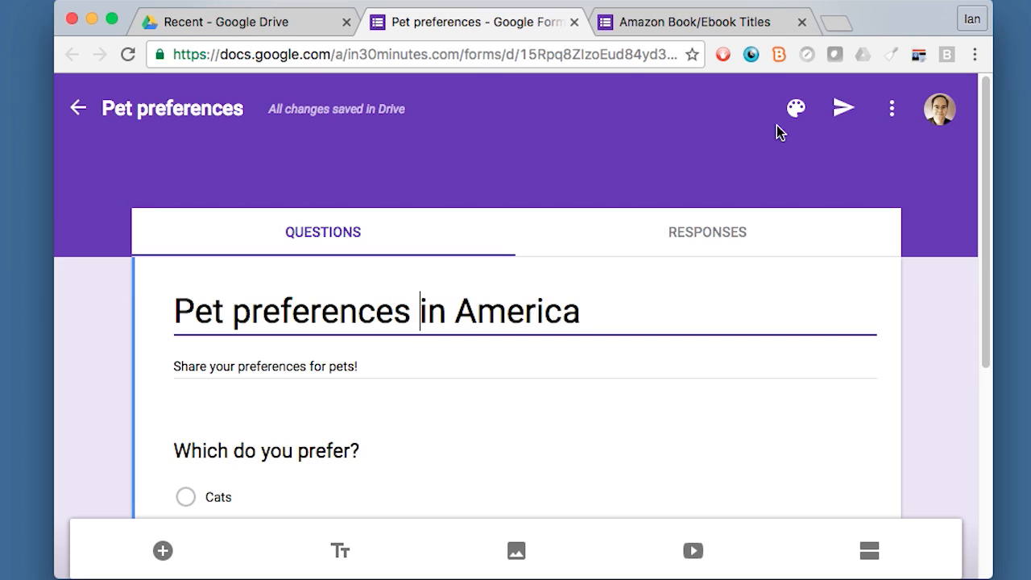
mouse_move(797, 107)
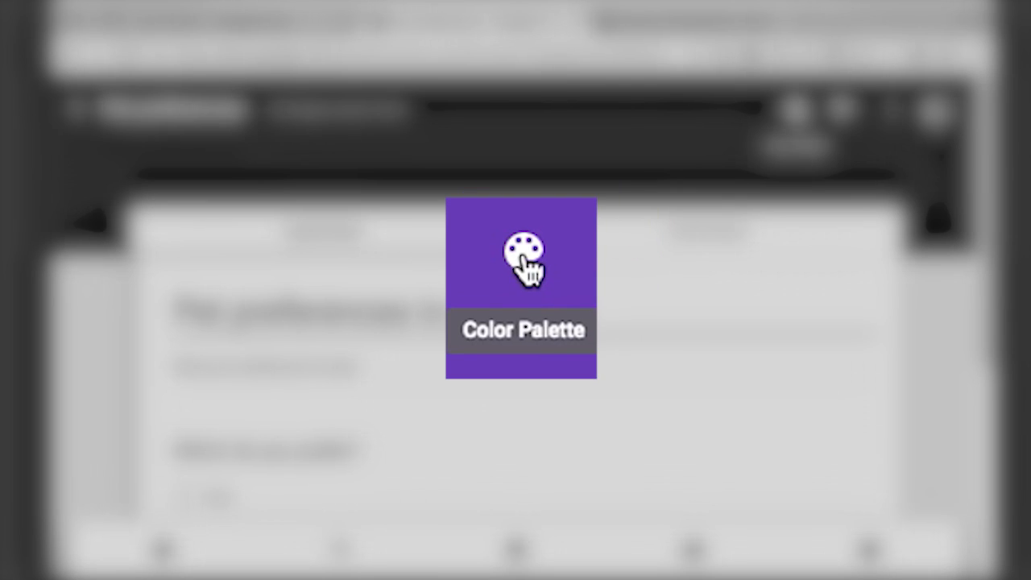
Change the form's colour theme from purple to pink, then to green
click(795, 108)
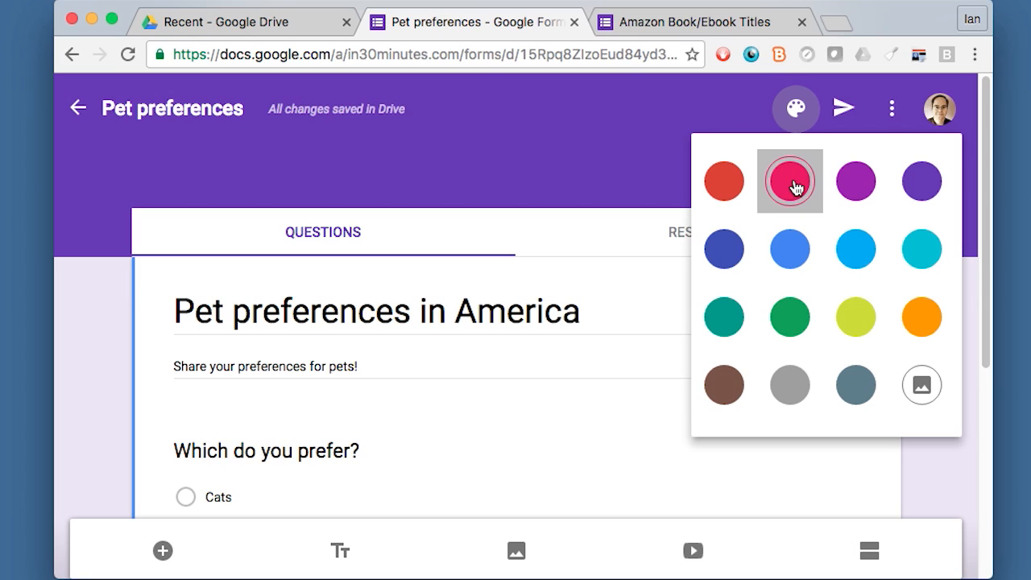
click(789, 180)
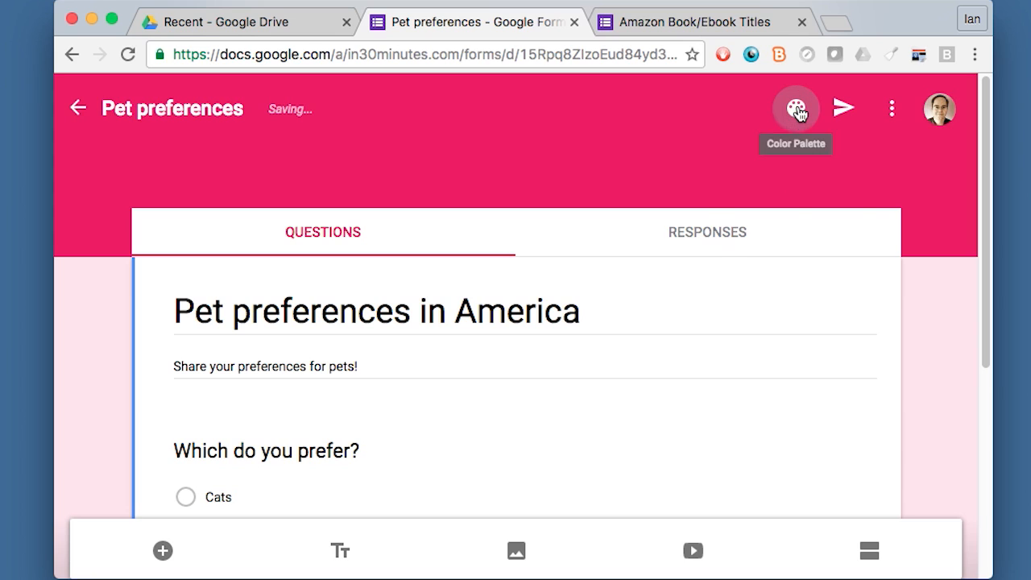
click(795, 108)
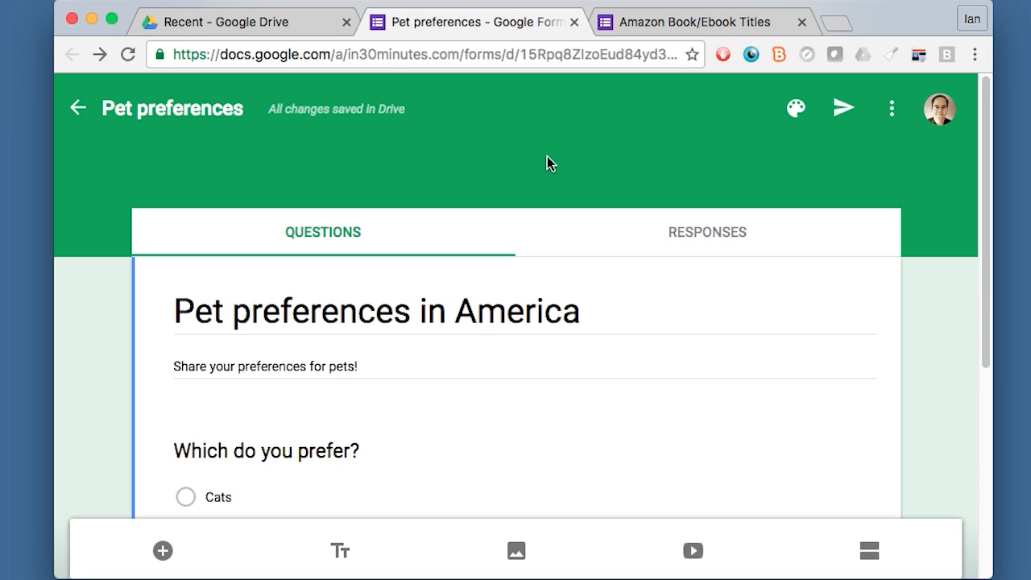
mouse_move(583, 158)
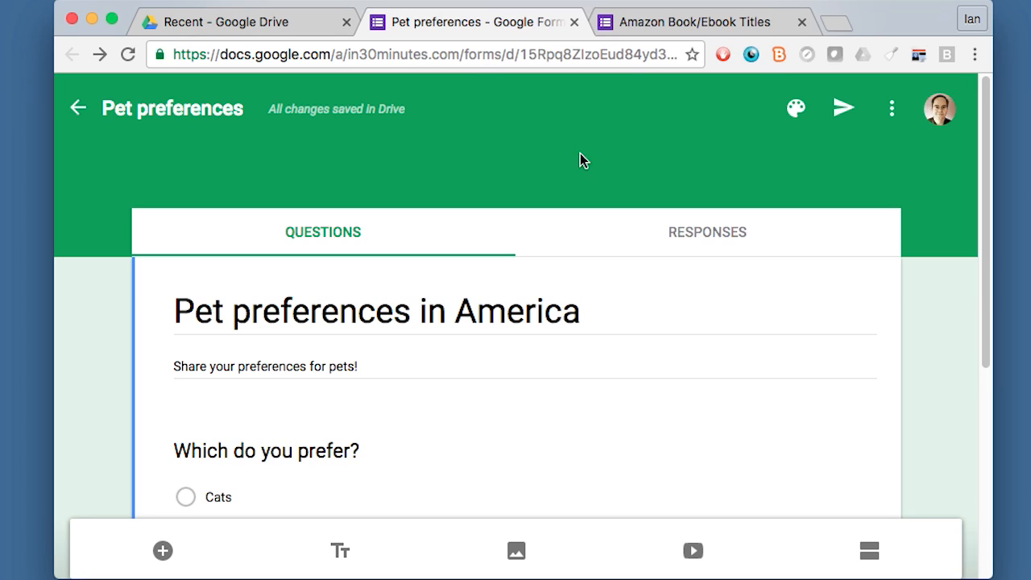
mouse_move(809, 119)
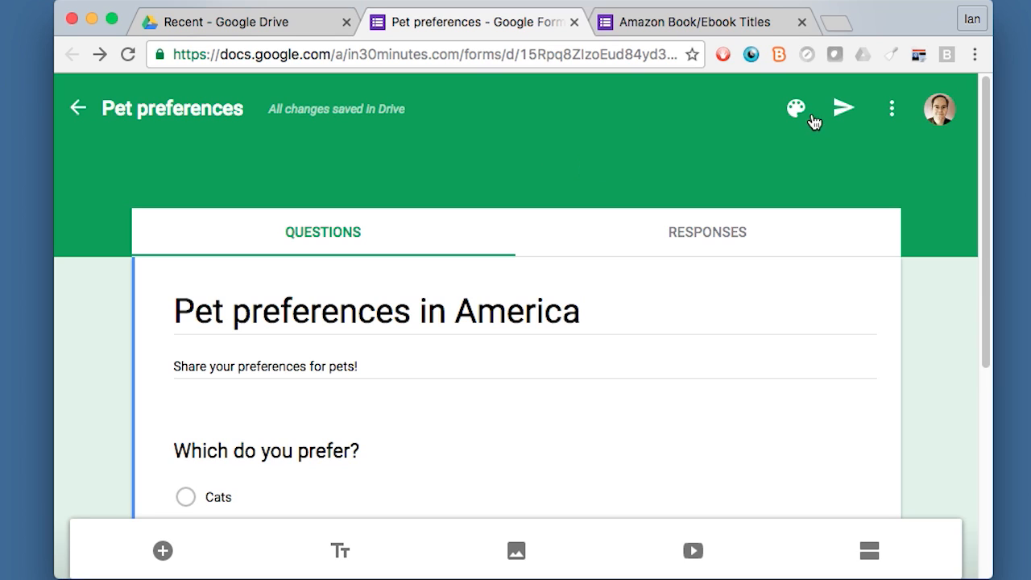
click(796, 108)
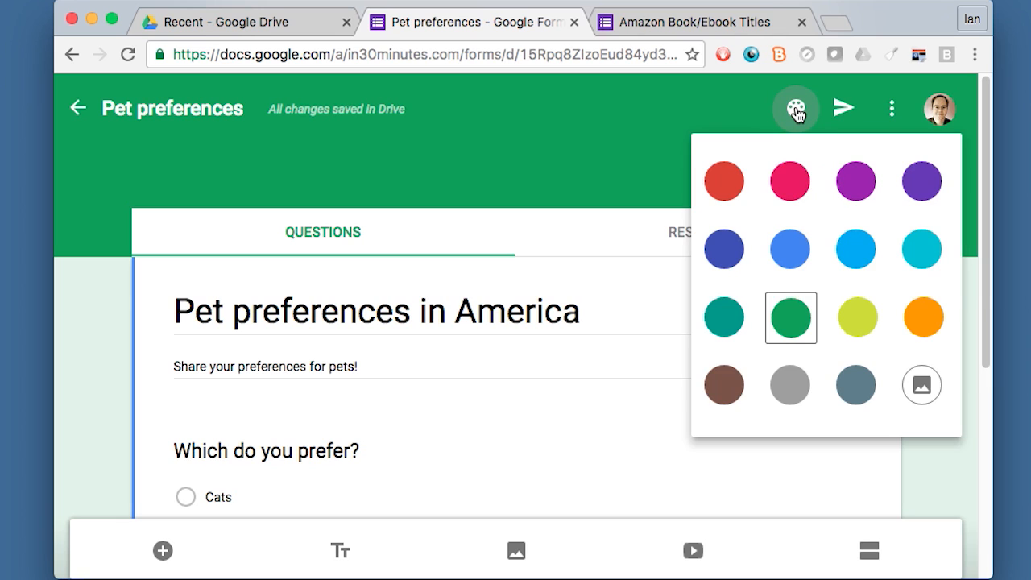
mouse_move(815, 119)
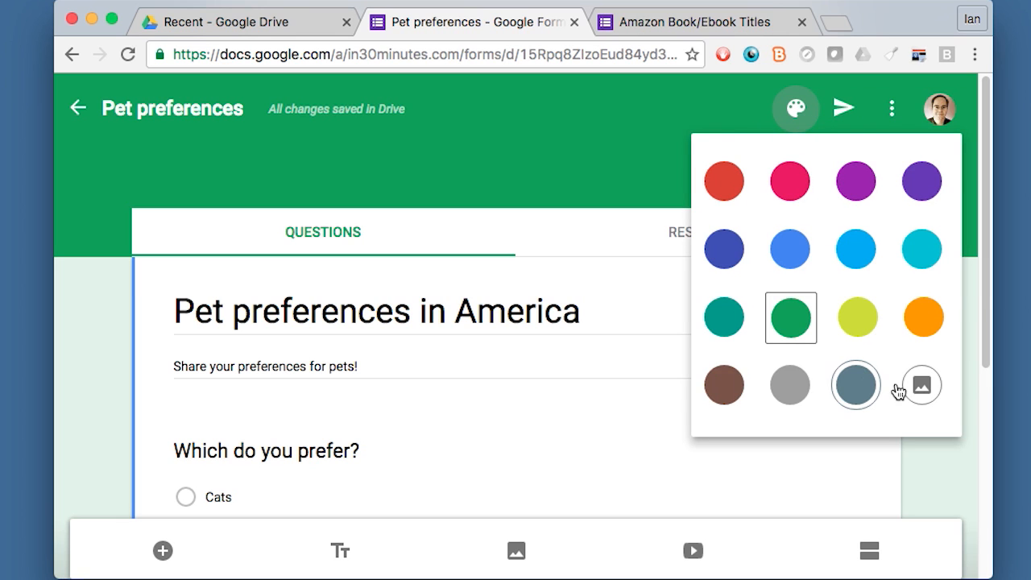
click(923, 385)
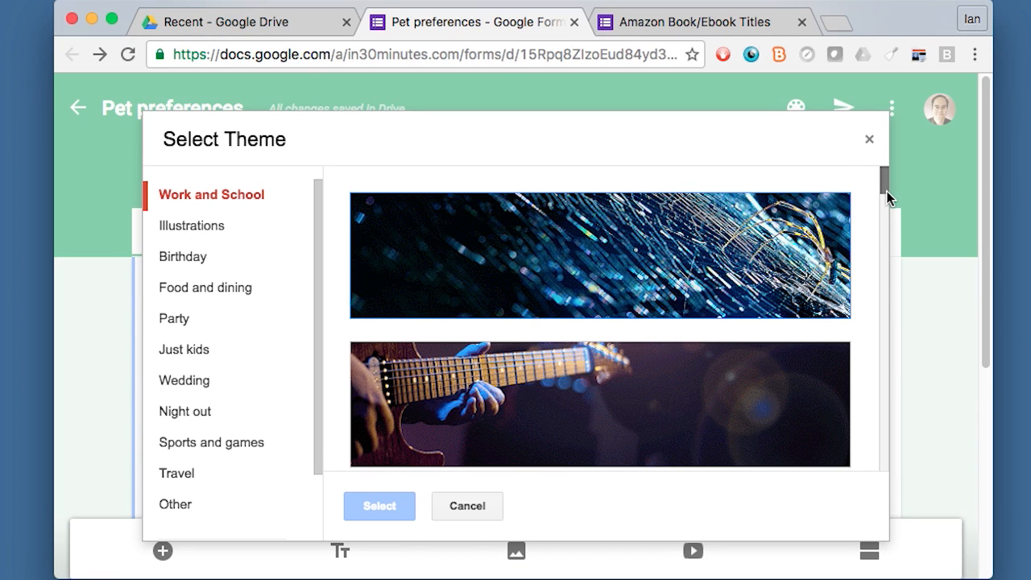
Apply the orange-red bokeh lights image as the form's header theme
scroll(down, 3)
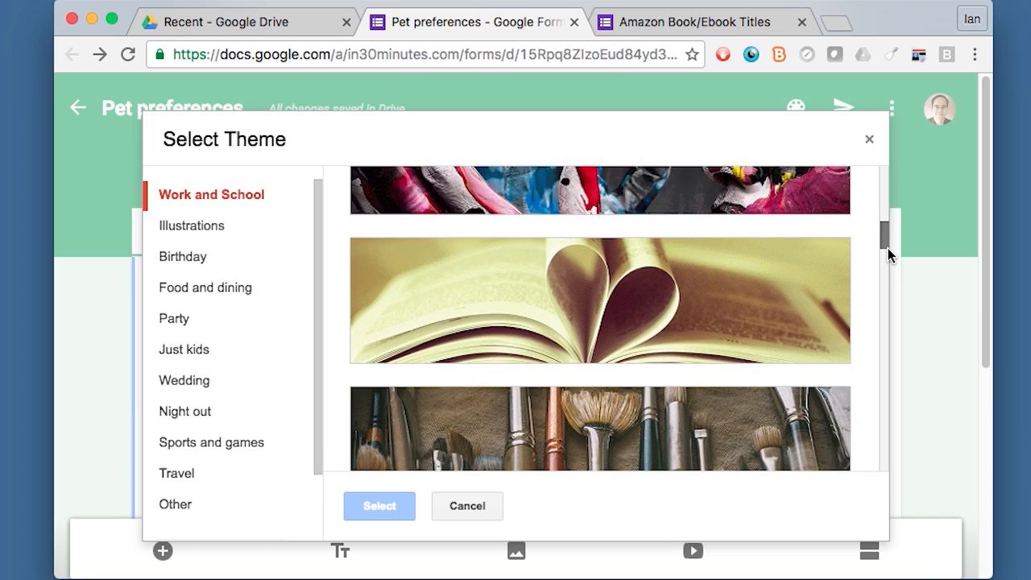
scroll(down, 3)
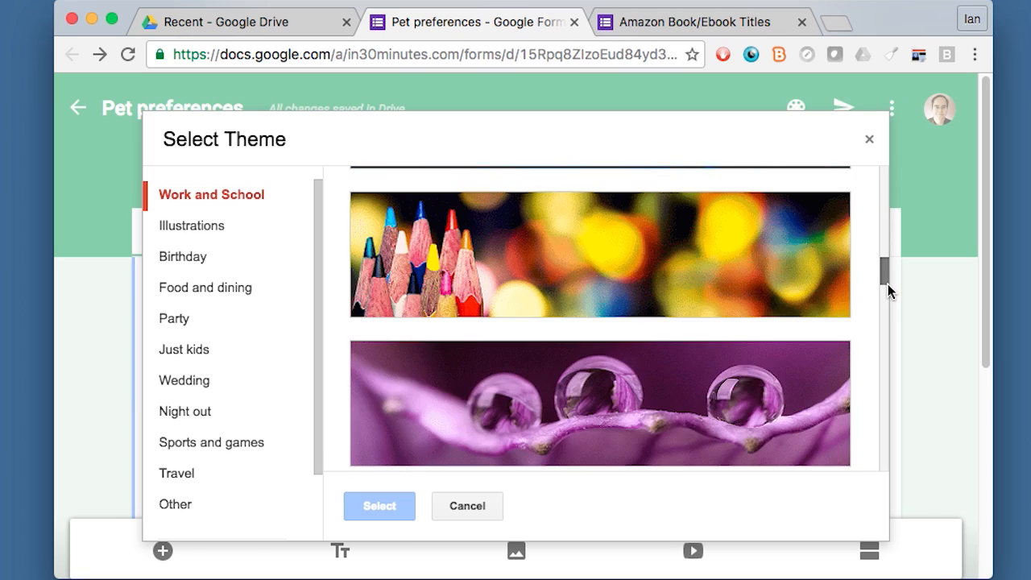
scroll(down, 3)
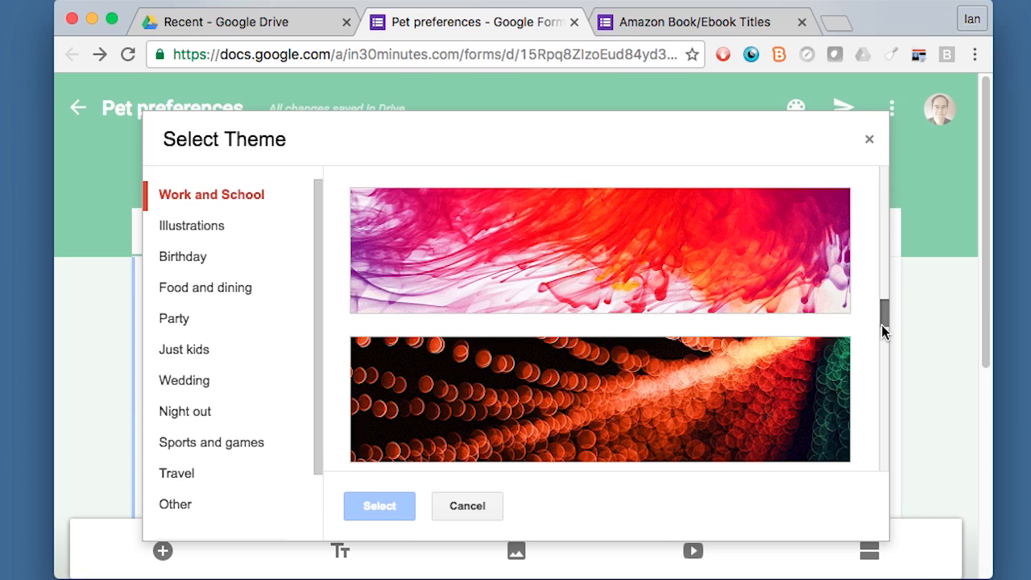
scroll(down, 3)
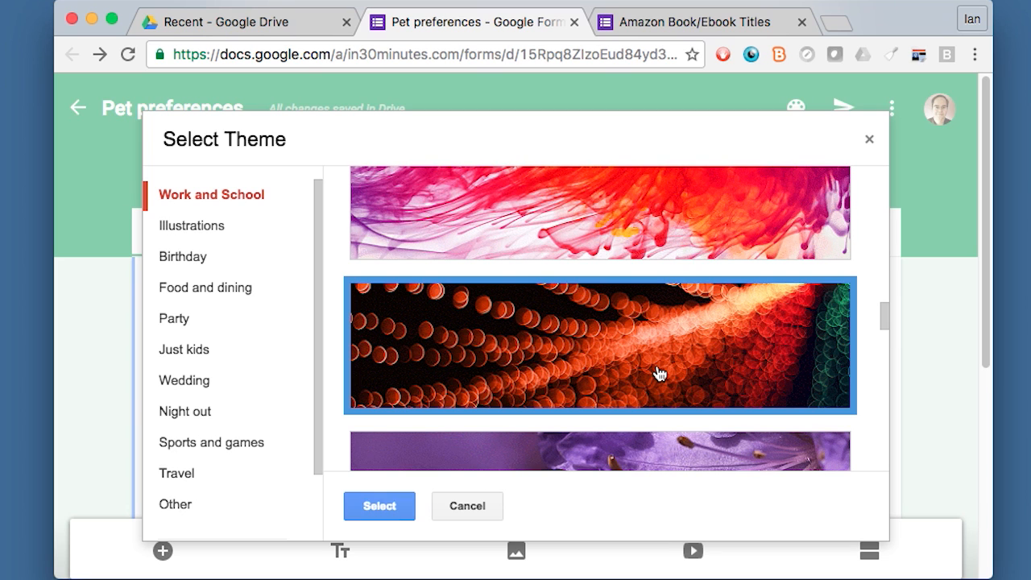
mouse_move(448, 487)
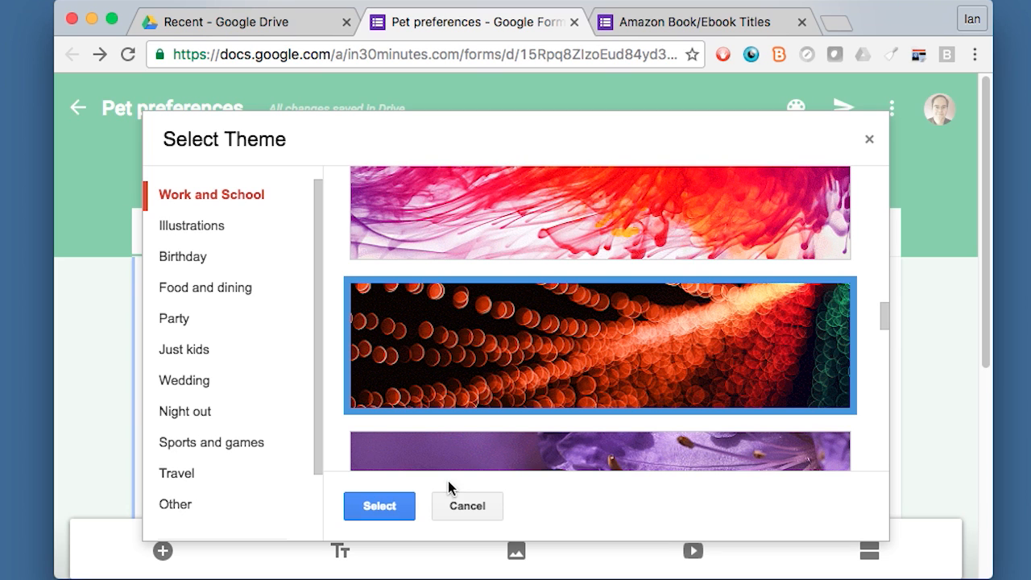
click(379, 506)
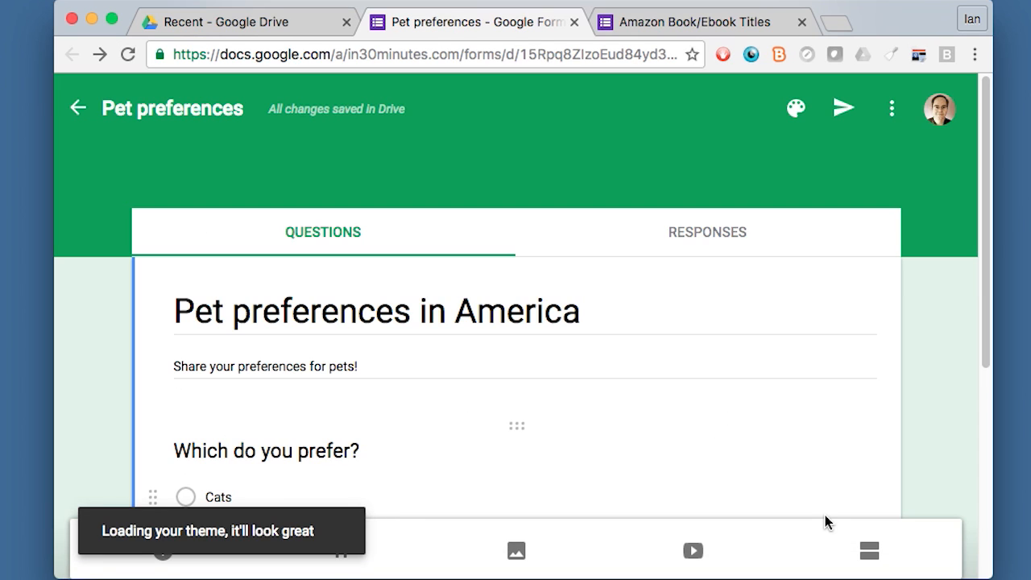
click(796, 107)
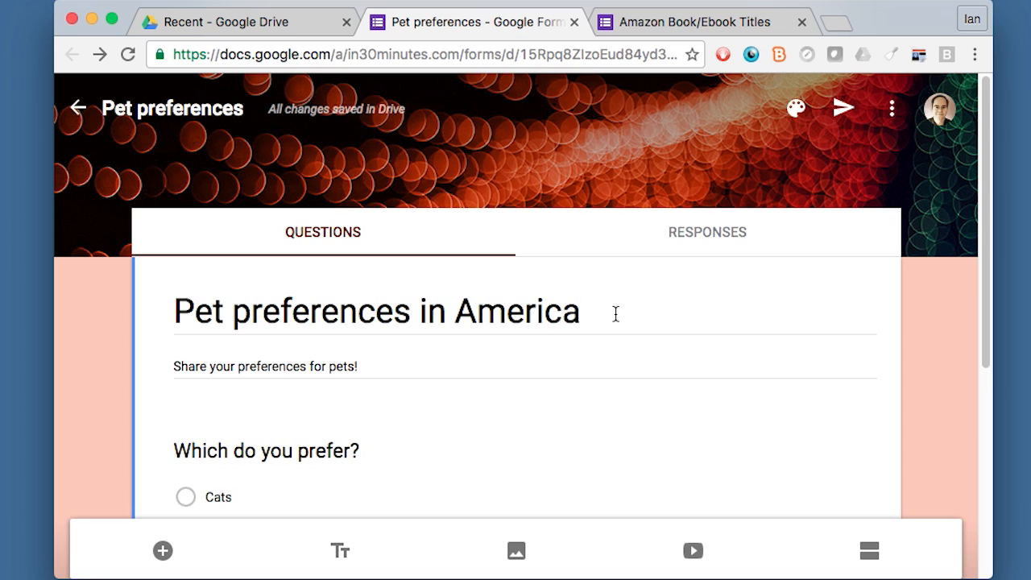
mouse_move(796, 109)
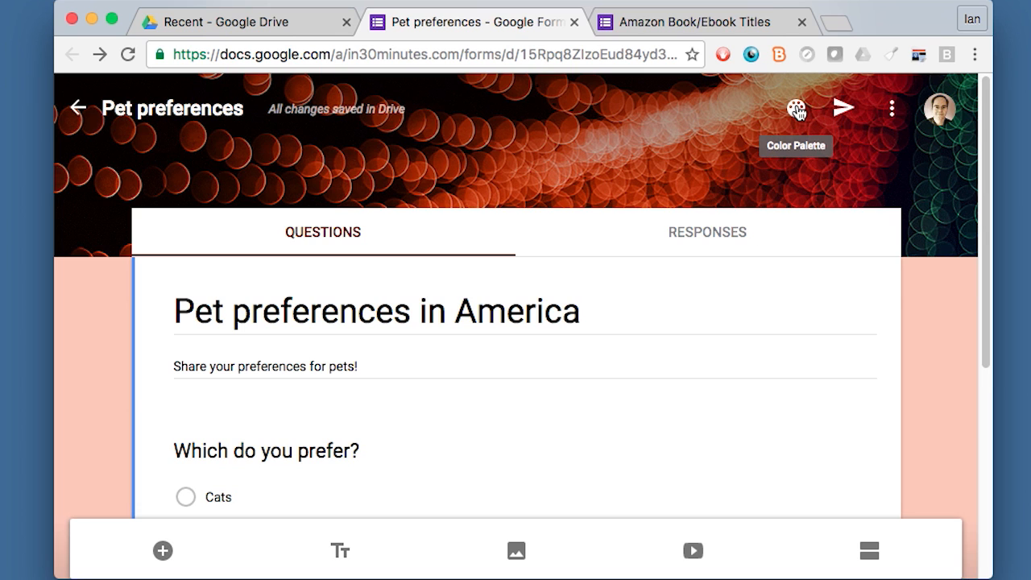
Browse header images from Your albums and open the 2016-03-10 album
click(798, 109)
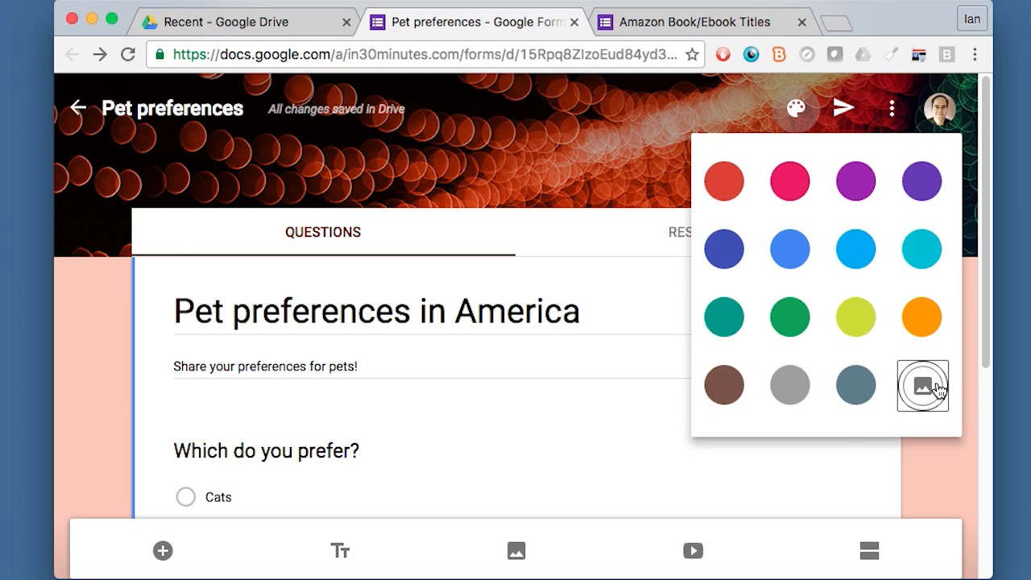
click(921, 384)
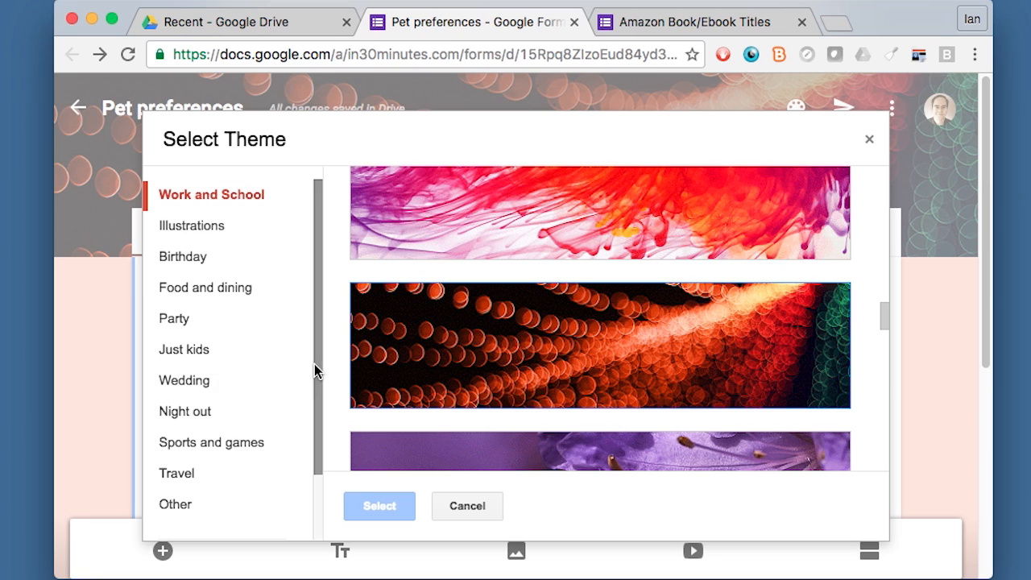
scroll(down, 3)
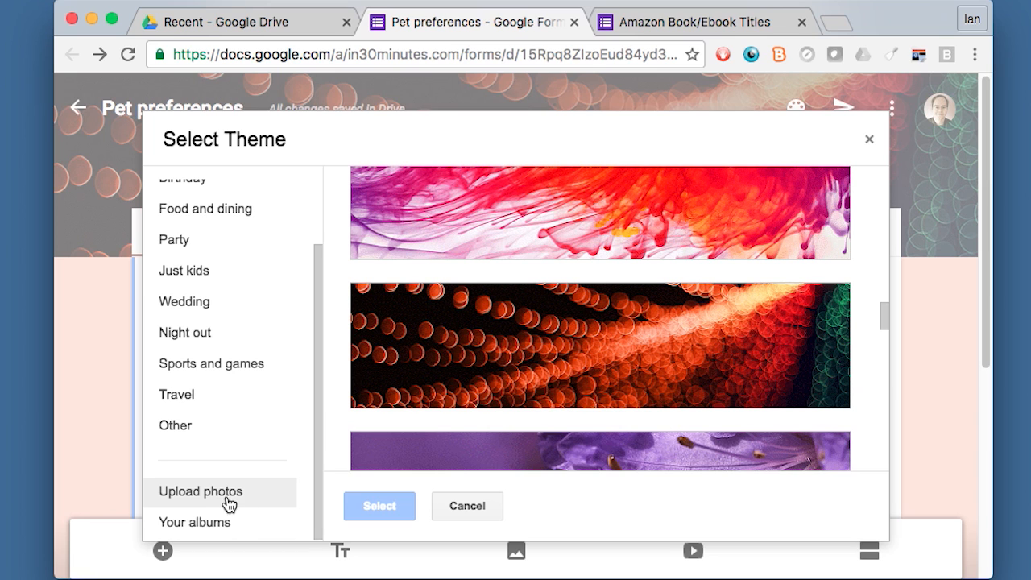
click(195, 522)
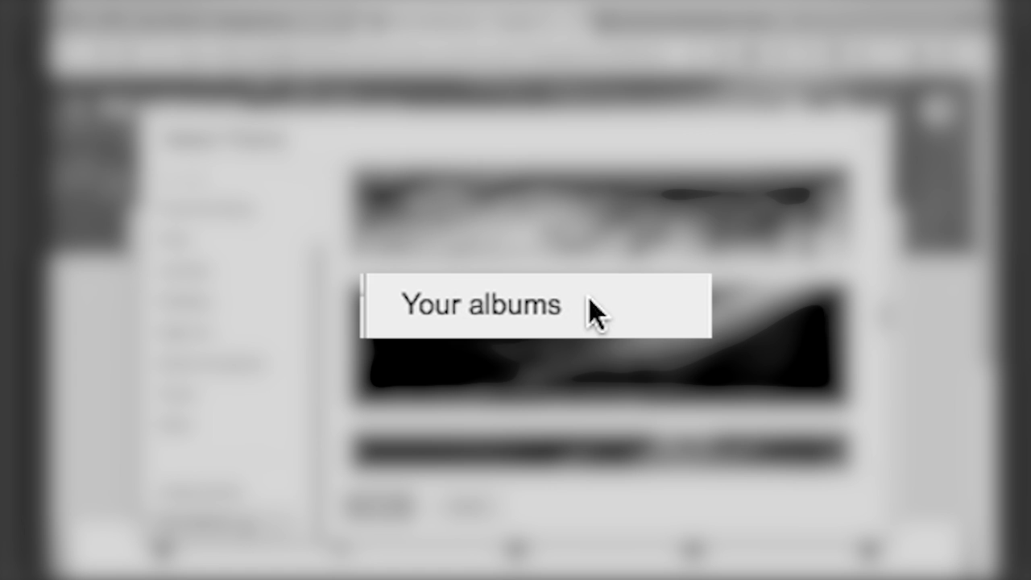
click(190, 521)
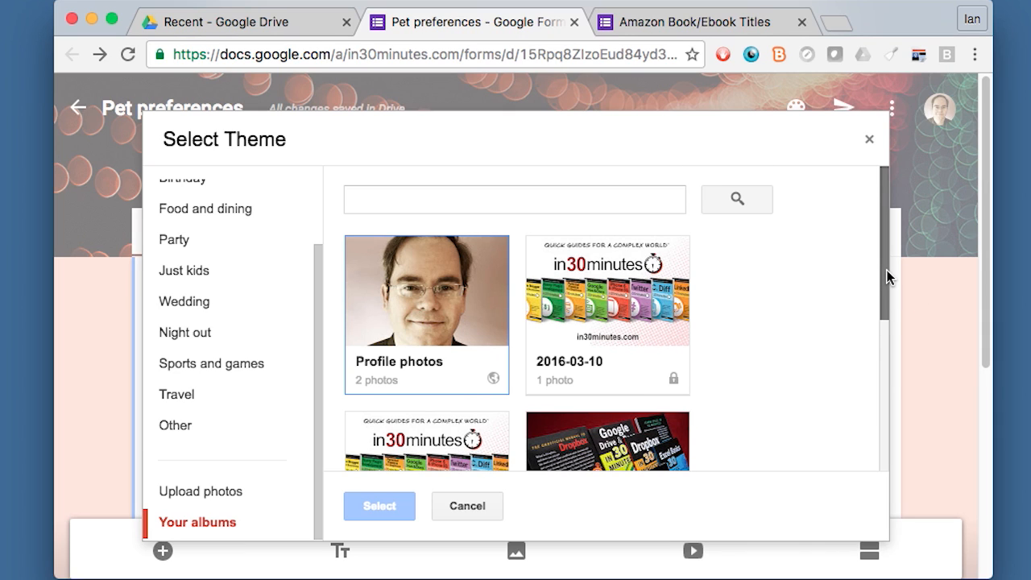
scroll(down, 3)
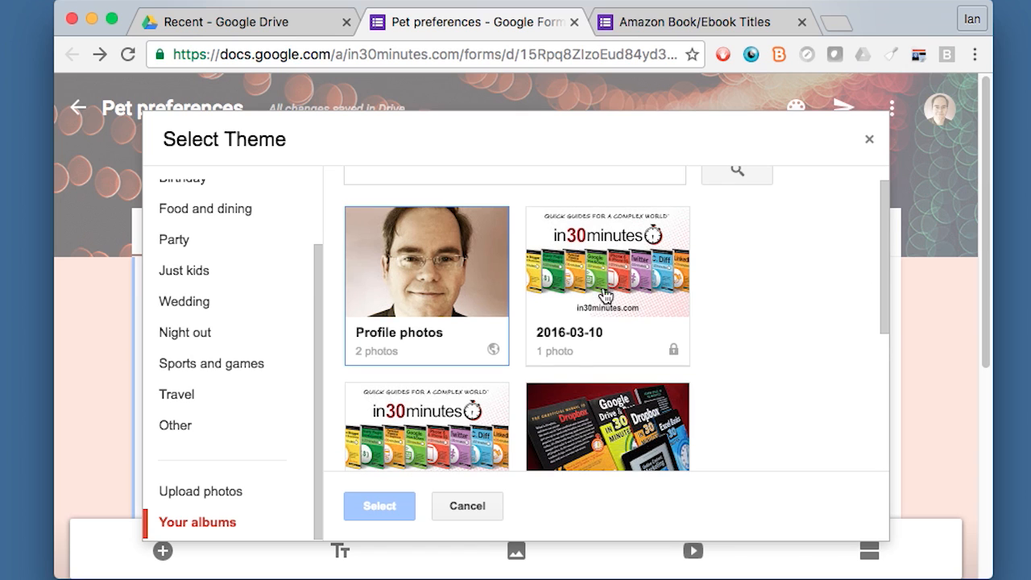
click(607, 282)
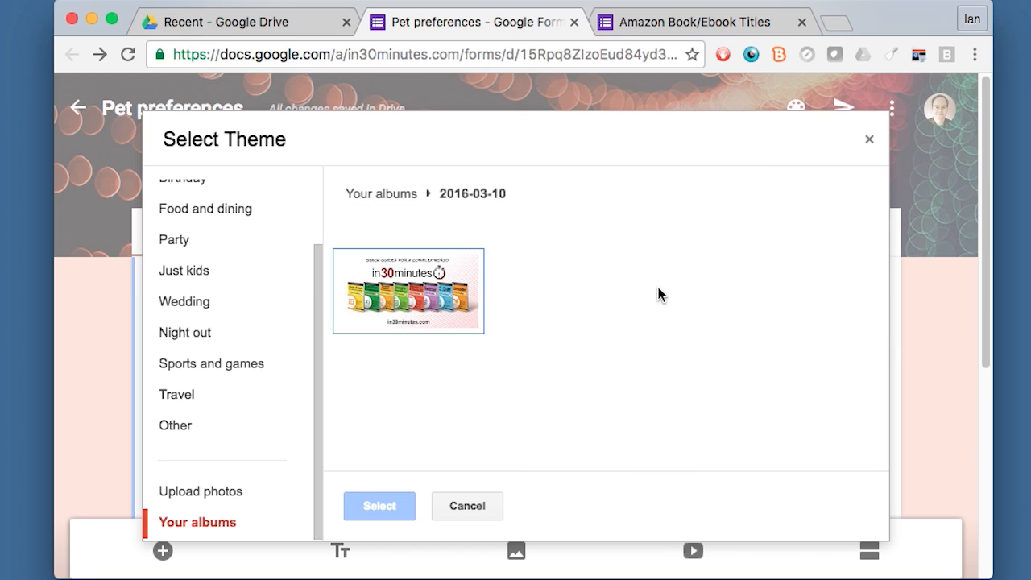
Crop the in30minutes book-covers promo image to include every cover and set it as header
click(430, 302)
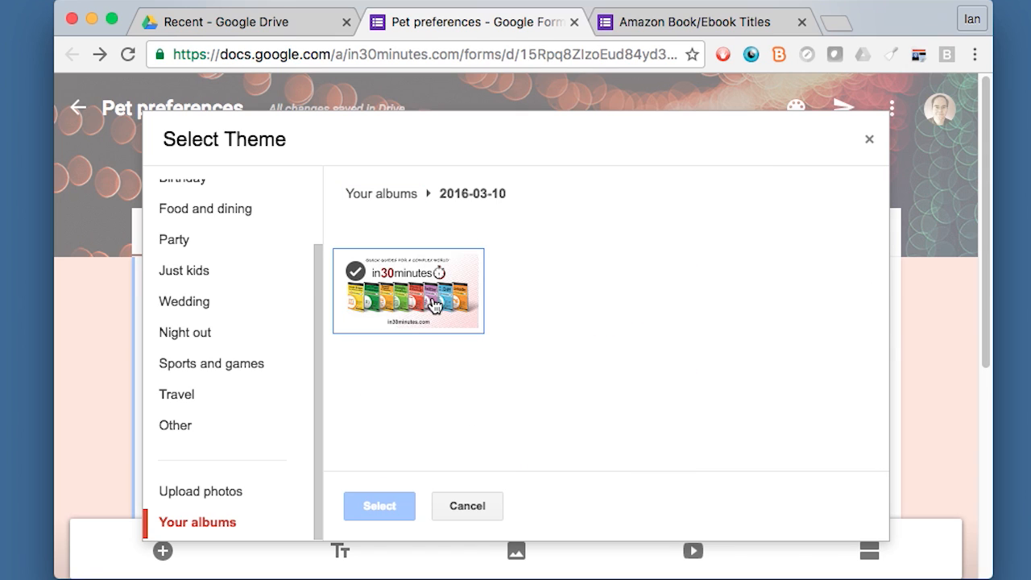
click(431, 305)
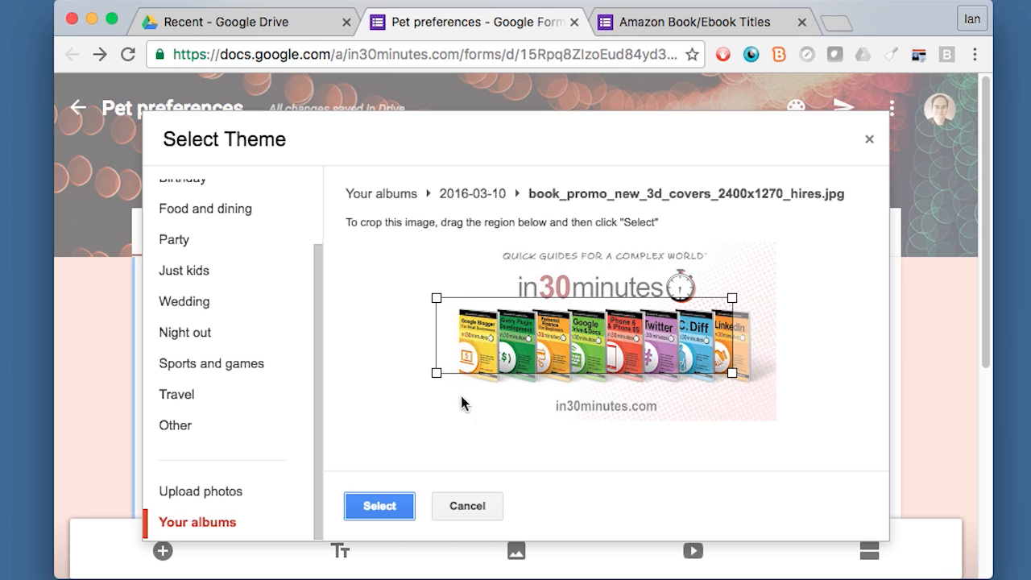
drag(733, 375, 775, 384)
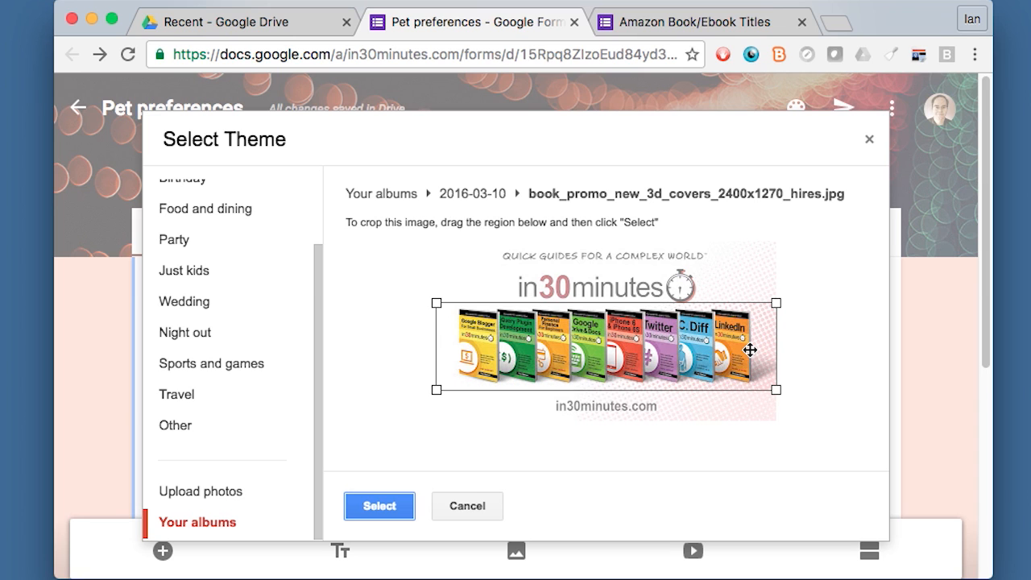
click(378, 505)
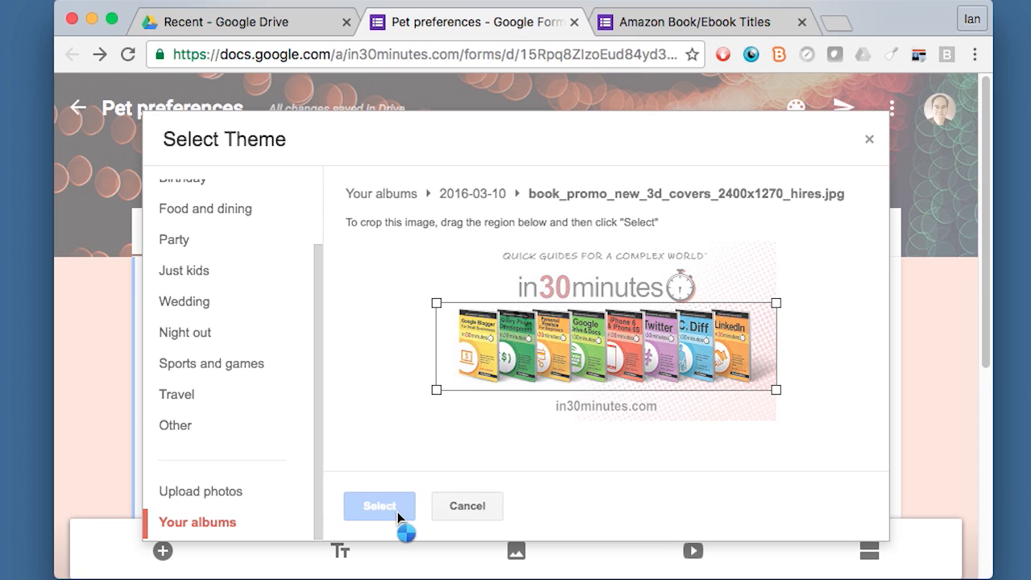
click(379, 505)
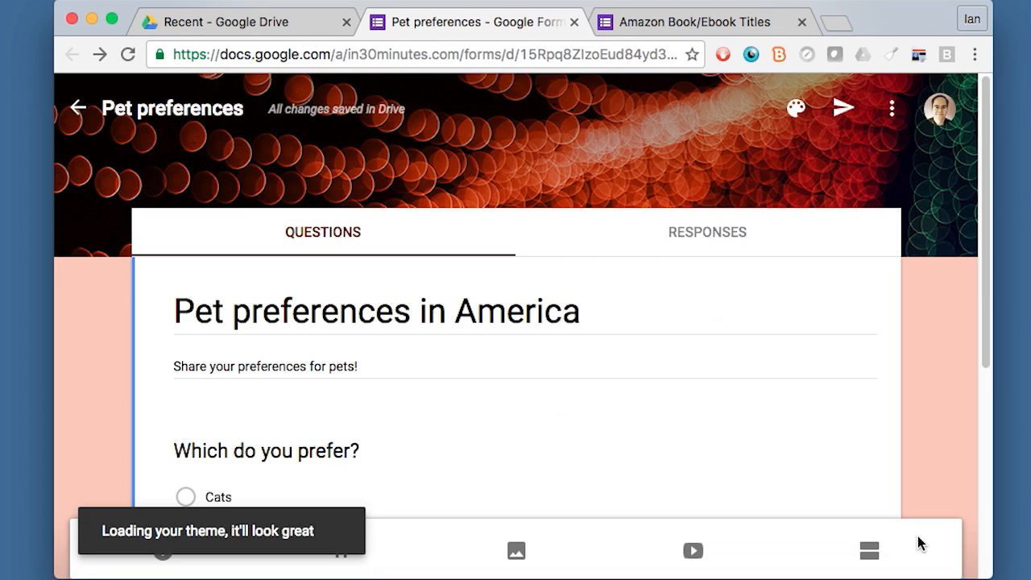
mouse_move(953, 334)
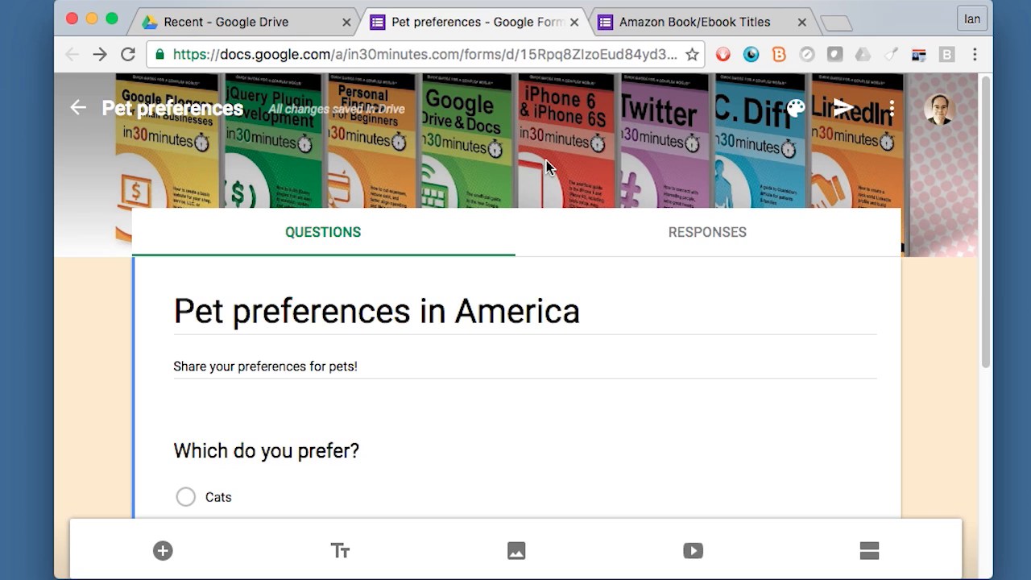
mouse_move(514, 159)
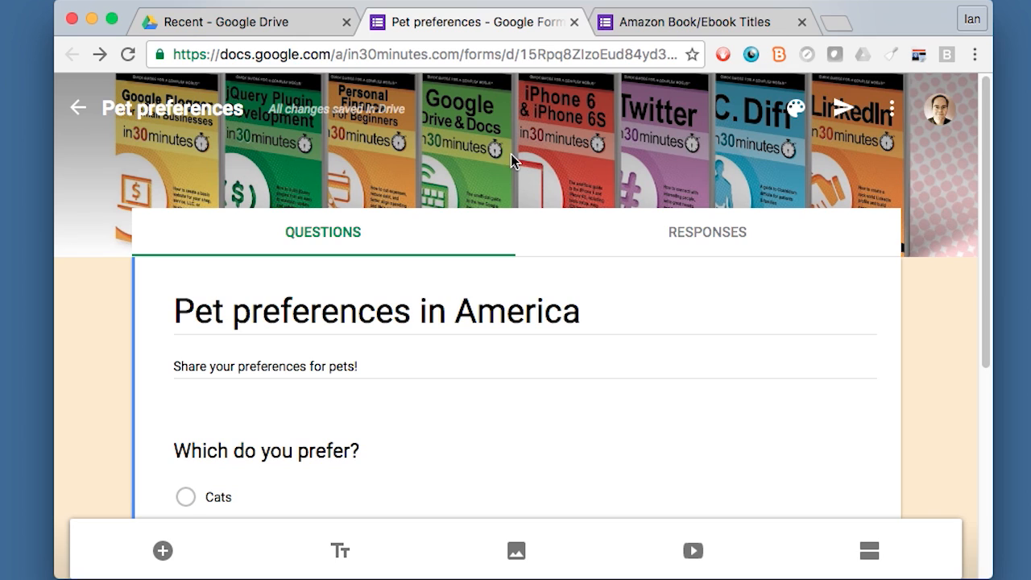
mouse_move(793, 107)
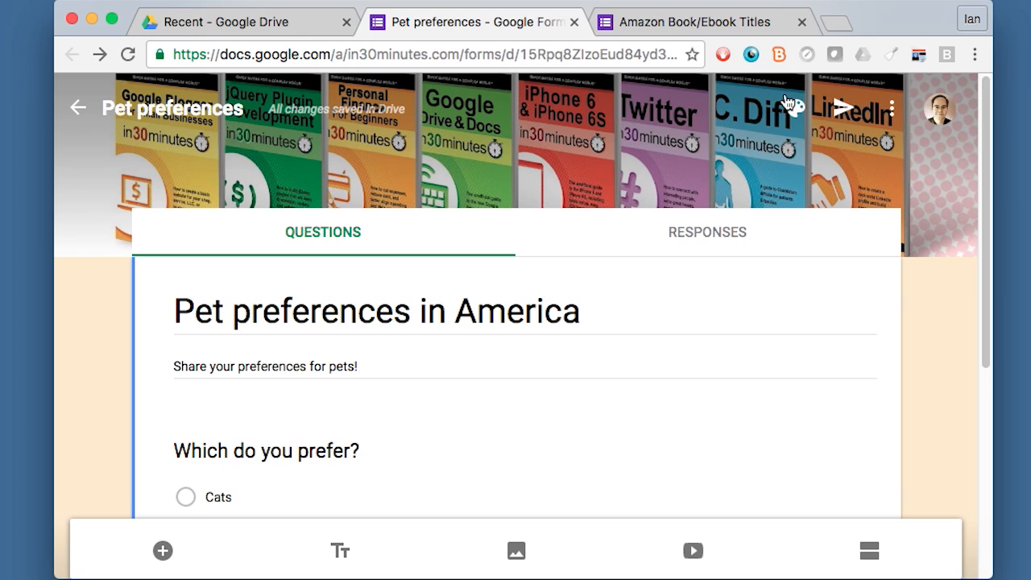
Set the butterfly-on-white-flowers image from the Other category as the header theme
click(797, 108)
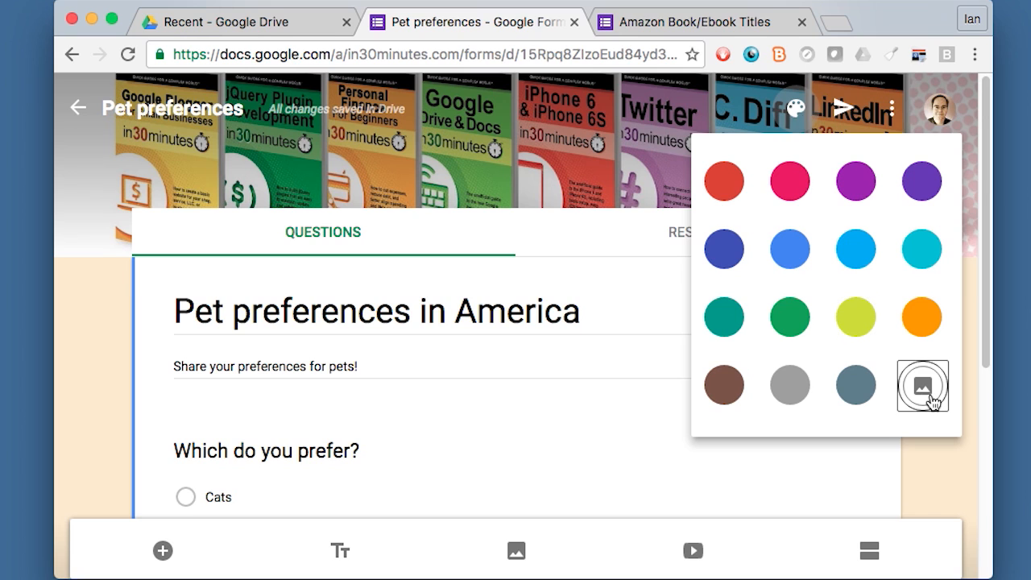
click(921, 385)
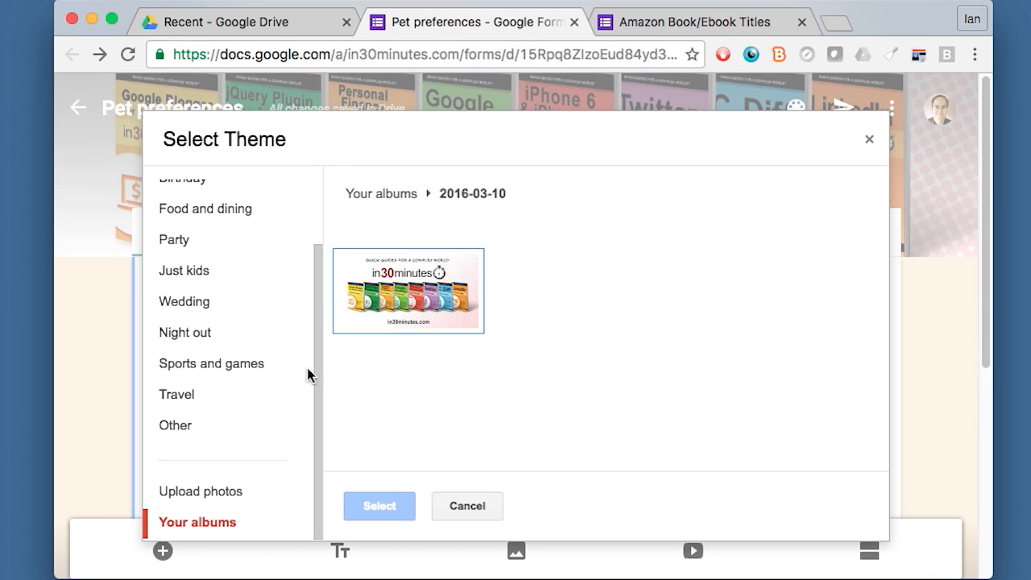
click(175, 425)
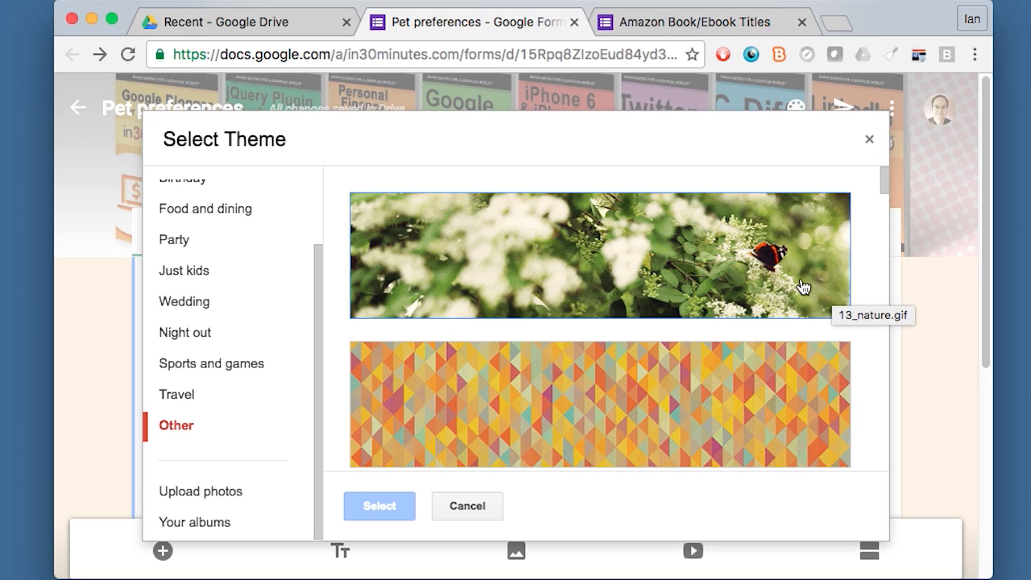
mouse_move(583, 277)
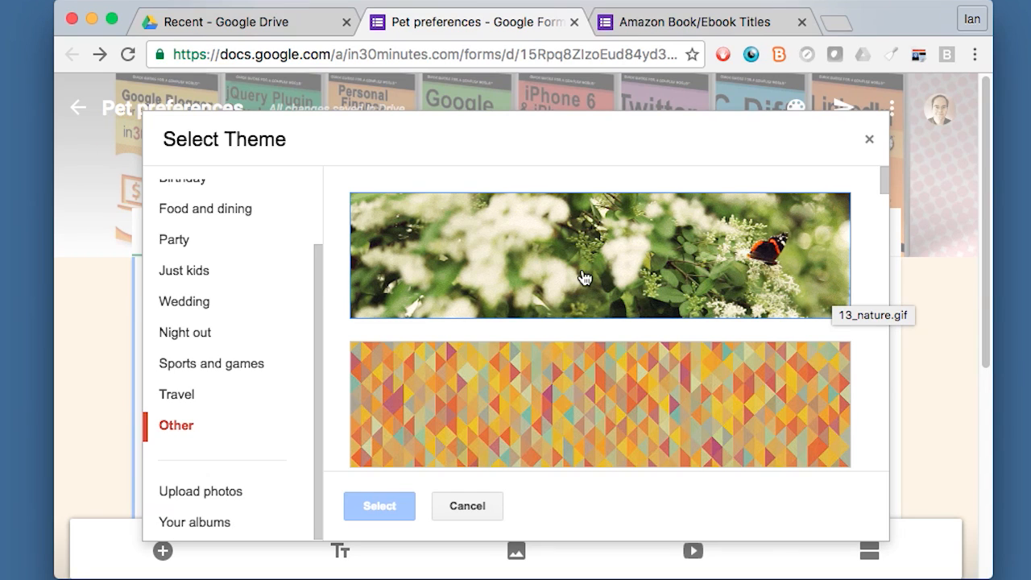
click(583, 266)
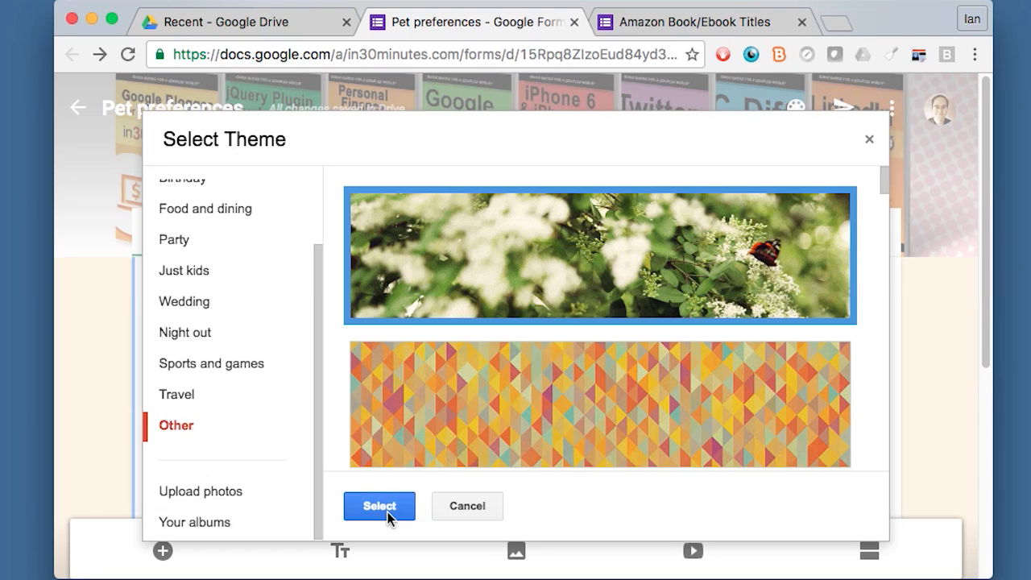
click(378, 505)
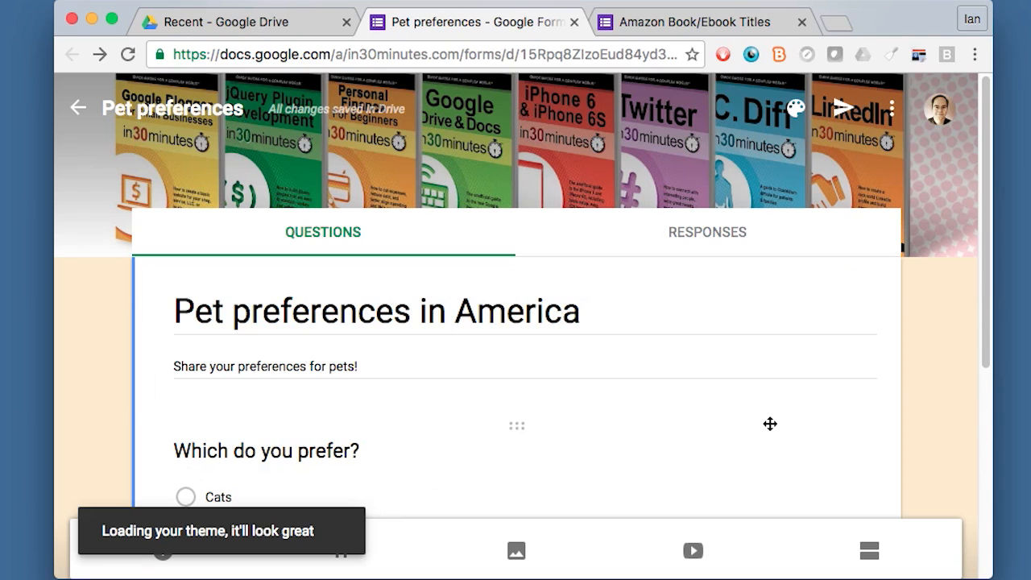
mouse_move(922, 453)
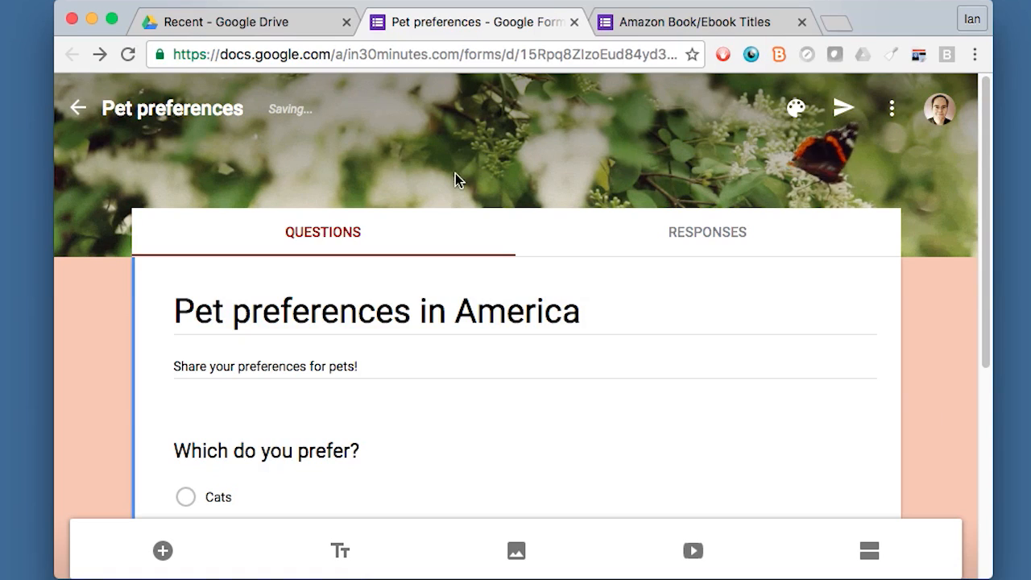
mouse_move(555, 168)
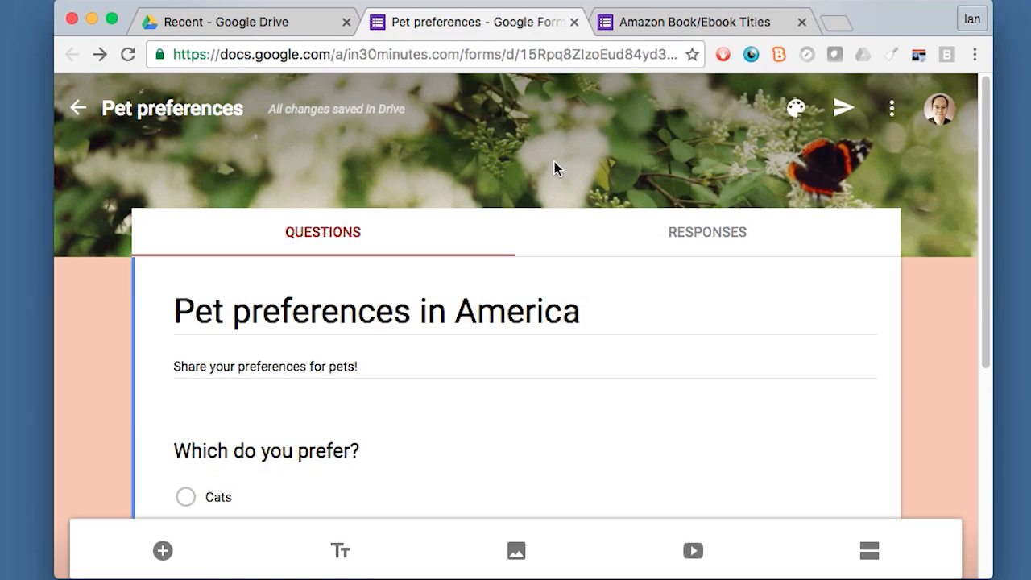
mouse_move(646, 154)
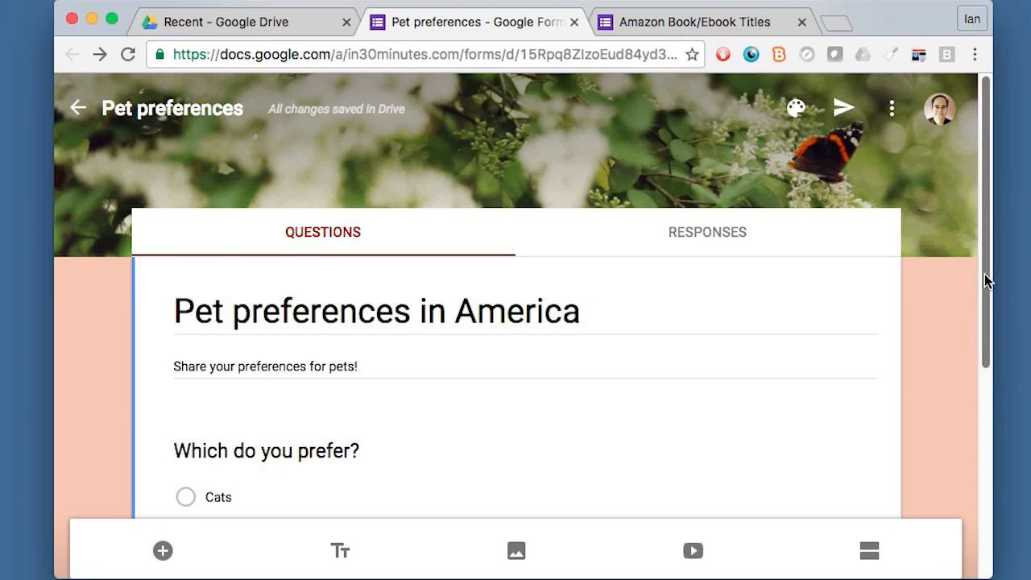
Insert the in30minutes book-collection photo from the 2016-03-10 album as an image item
scroll(down, 3)
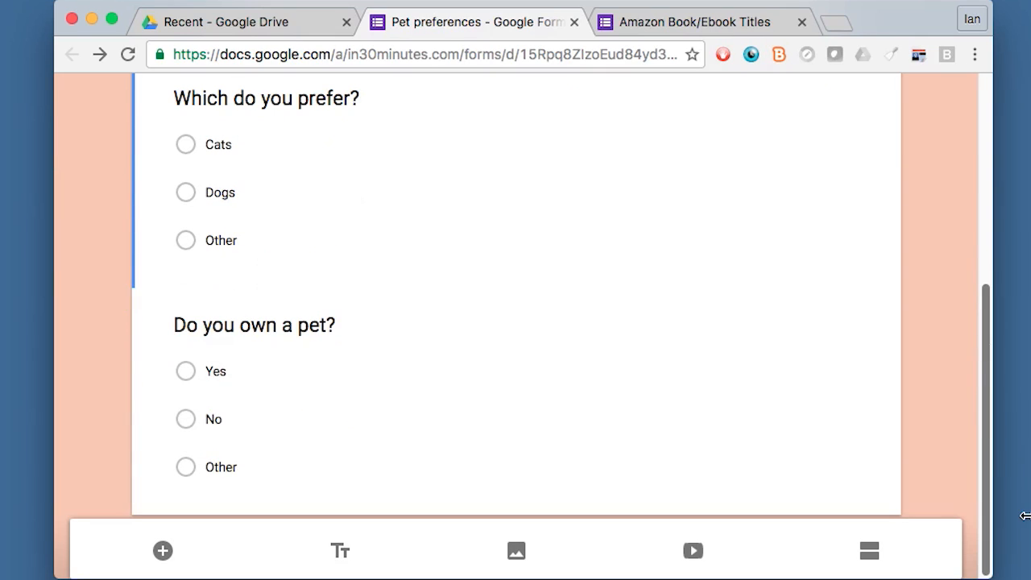
mouse_move(296, 292)
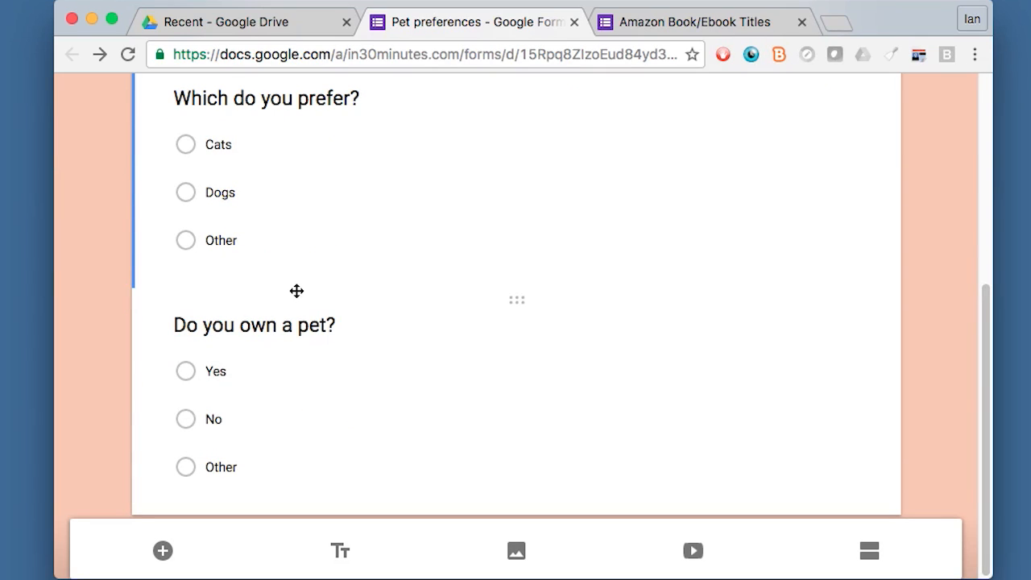
click(254, 325)
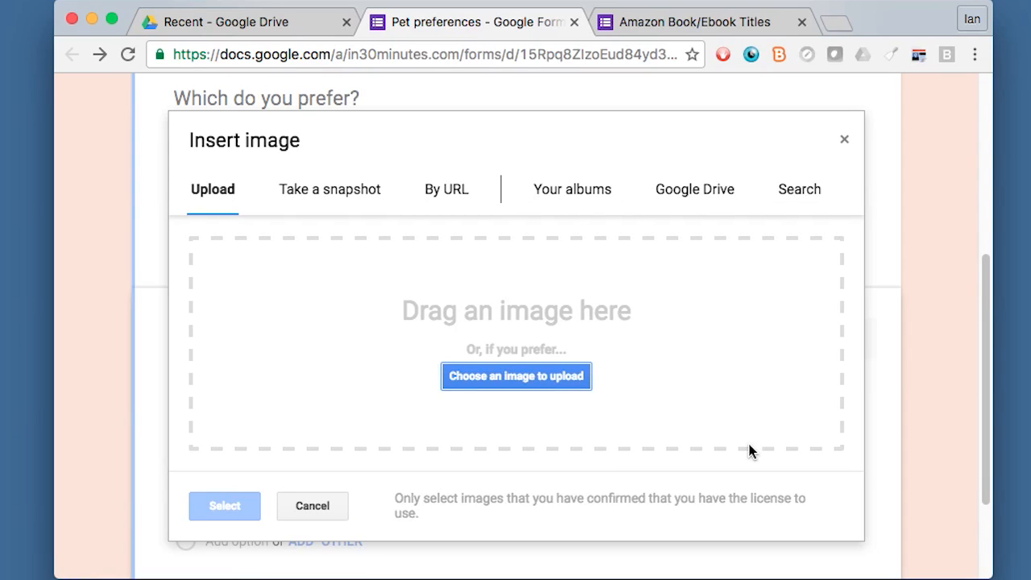
mouse_move(656, 361)
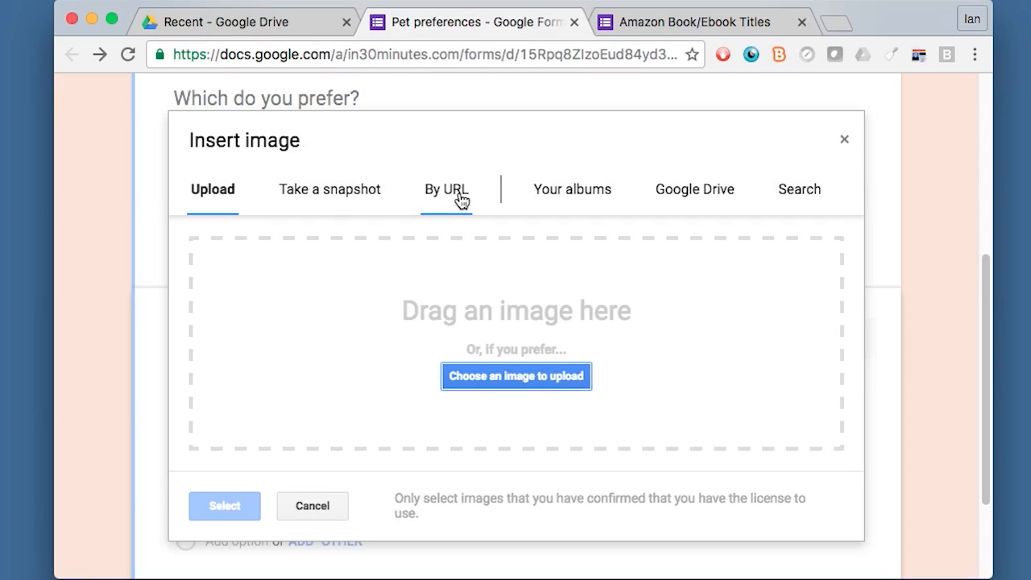
click(446, 190)
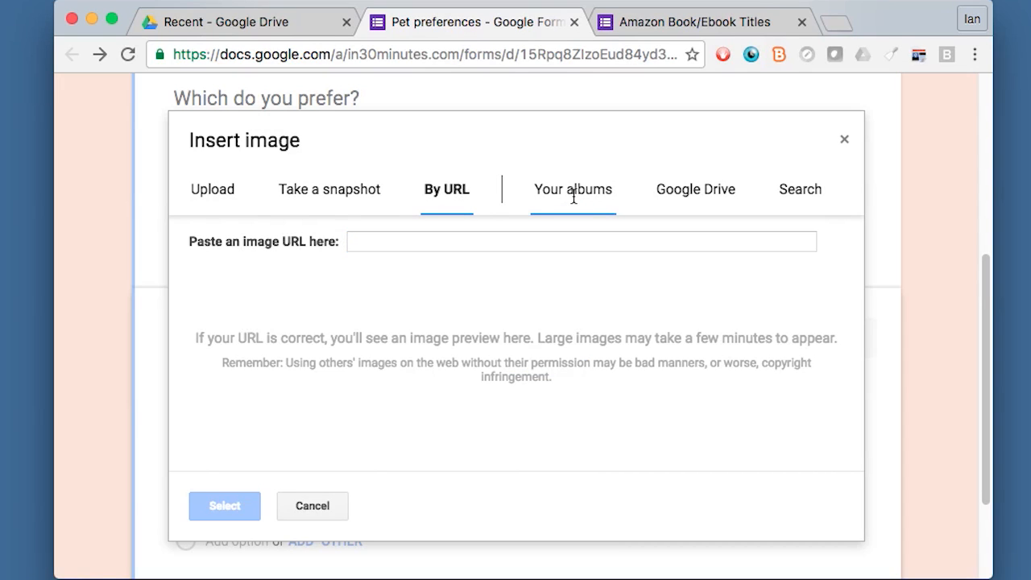
click(573, 190)
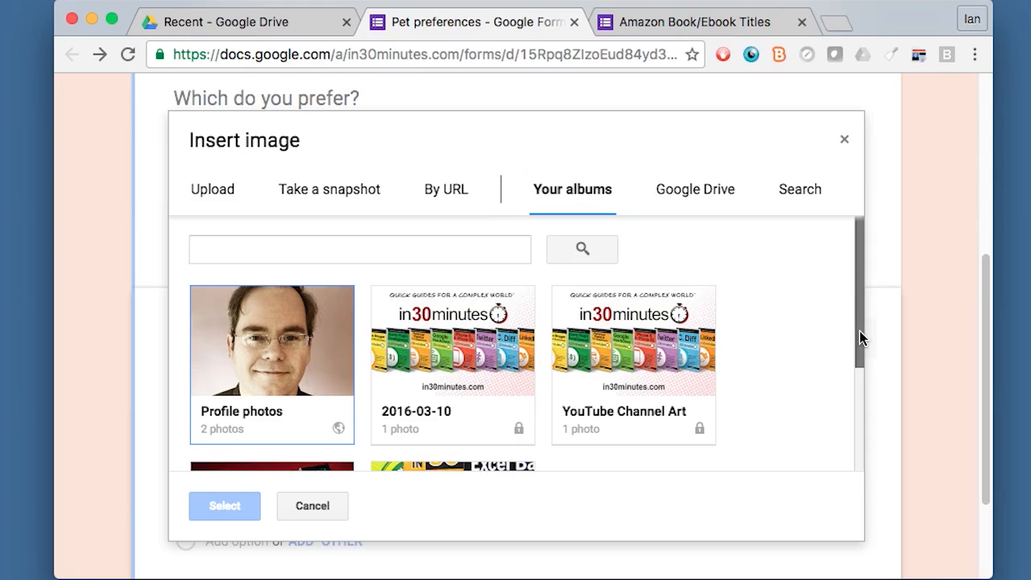
scroll(down, 3)
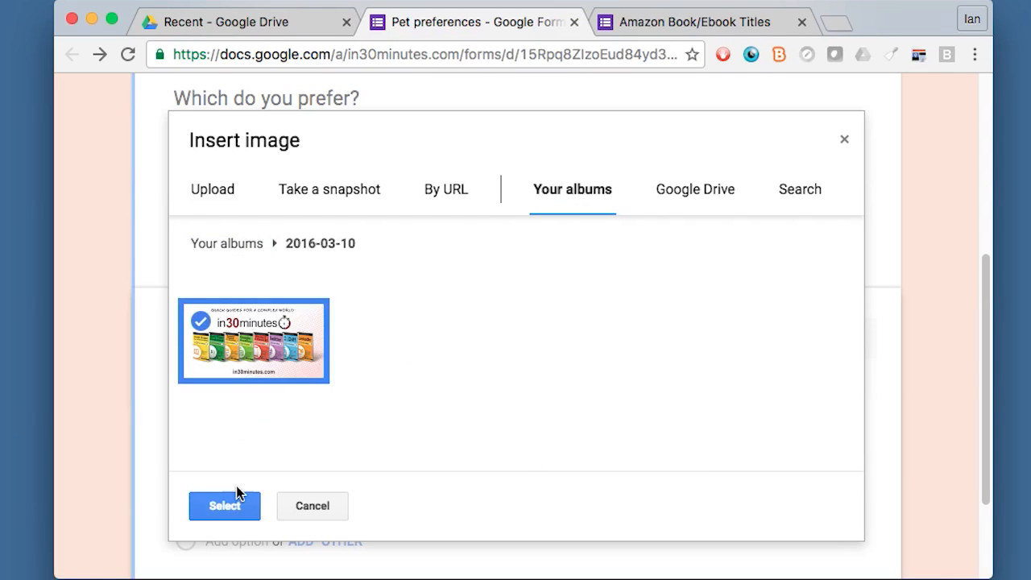
click(224, 505)
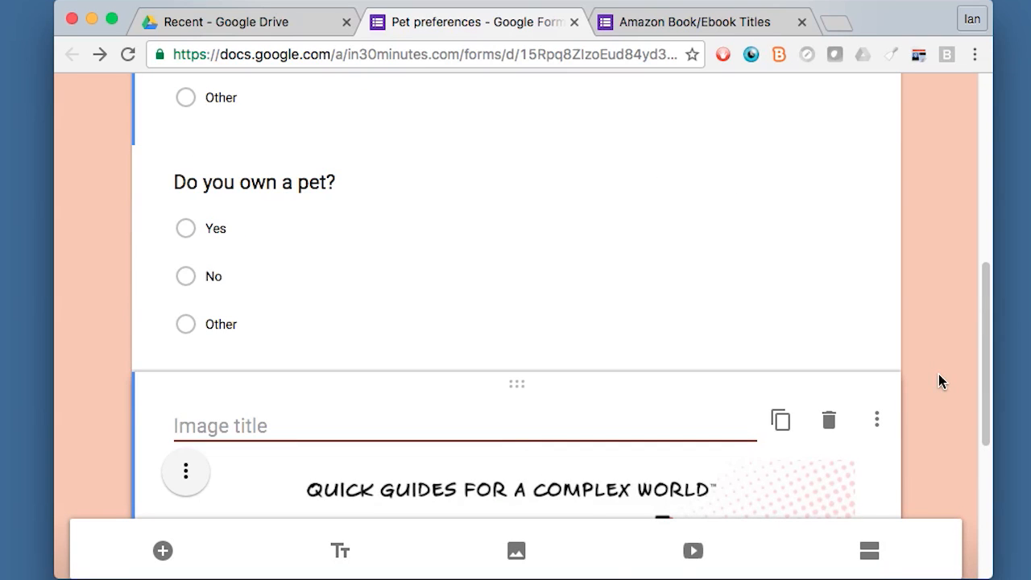
Title the image 'Books about pets and other topics', then delete the image item
click(220, 426)
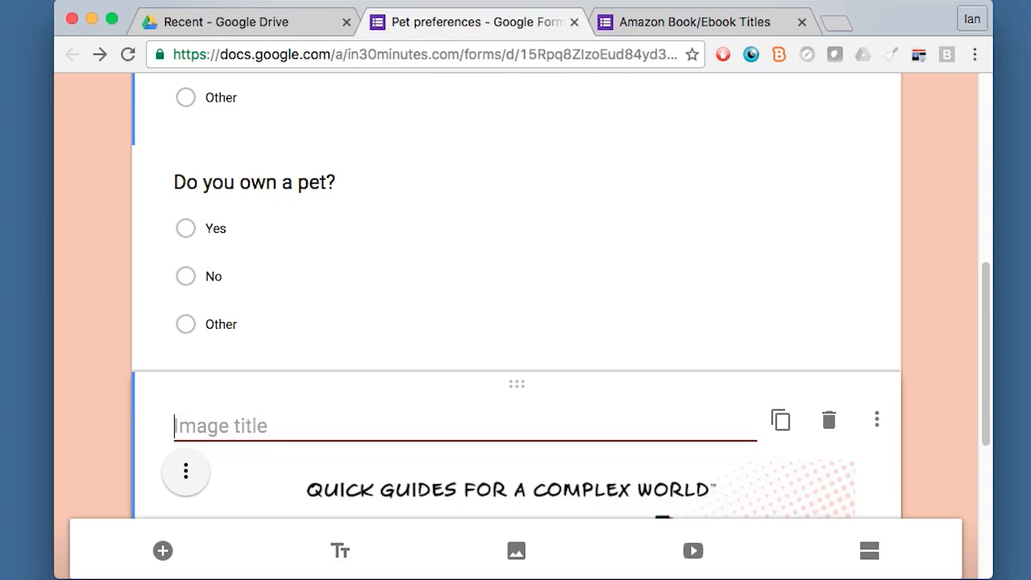
text(Books about pet)
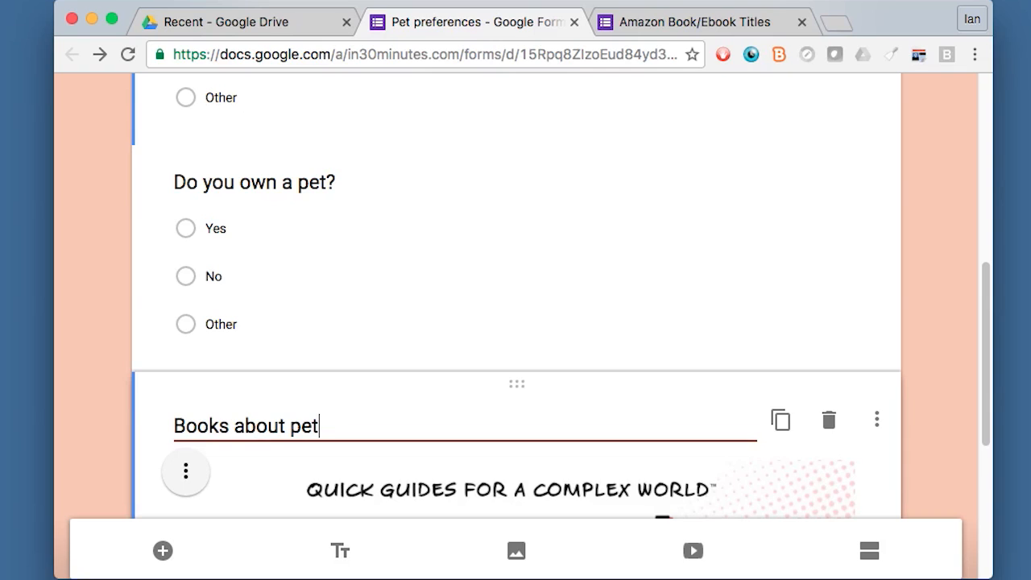
text(s and other topics)
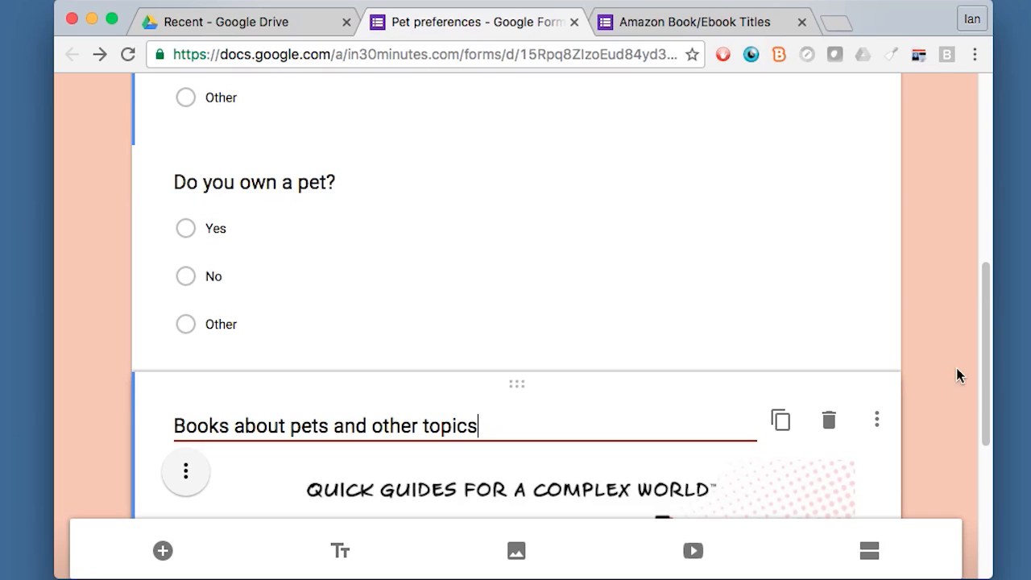
scroll(down, 3)
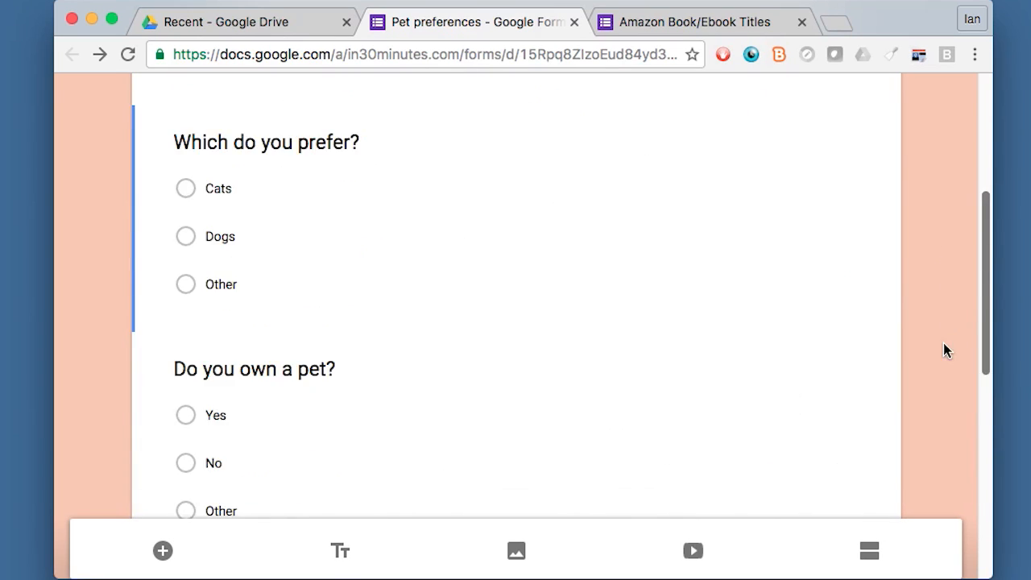
scroll(down, 3)
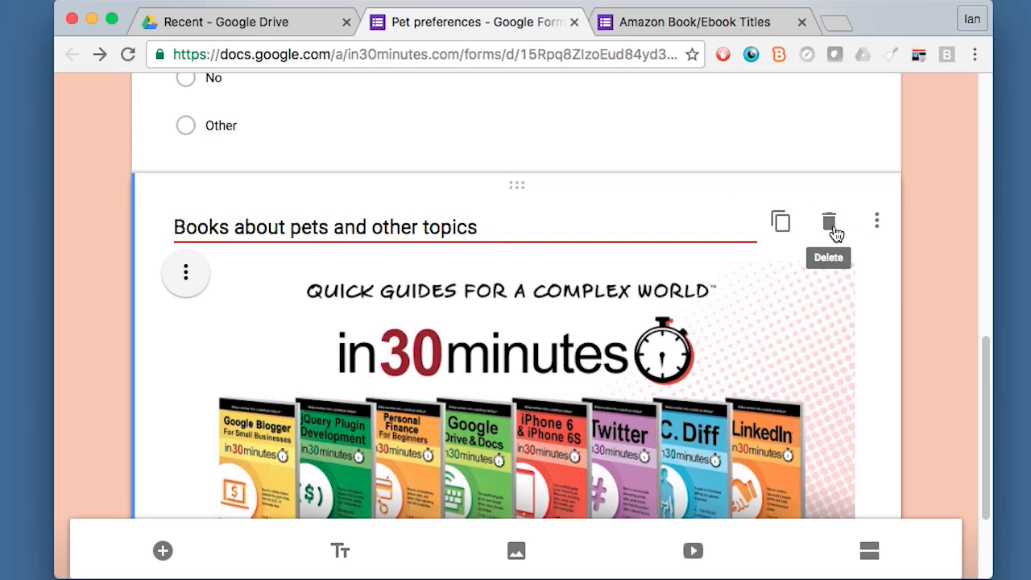
click(828, 219)
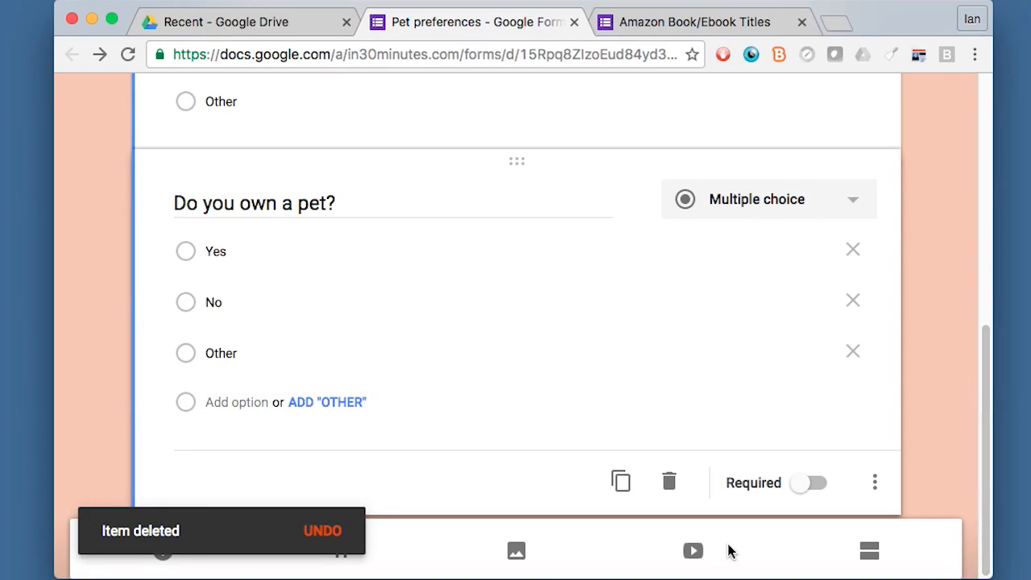
mouse_move(693, 568)
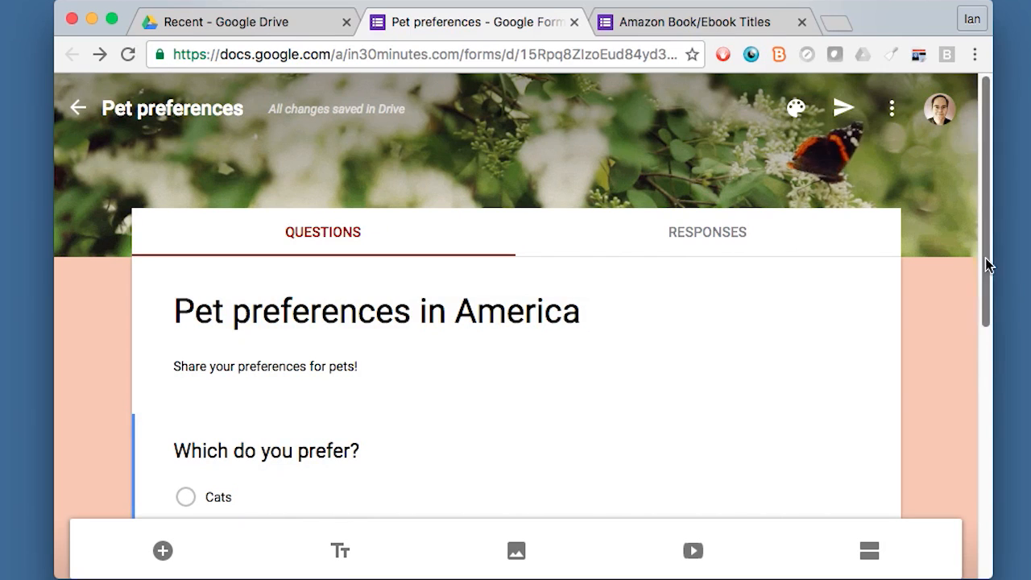
mouse_move(920, 153)
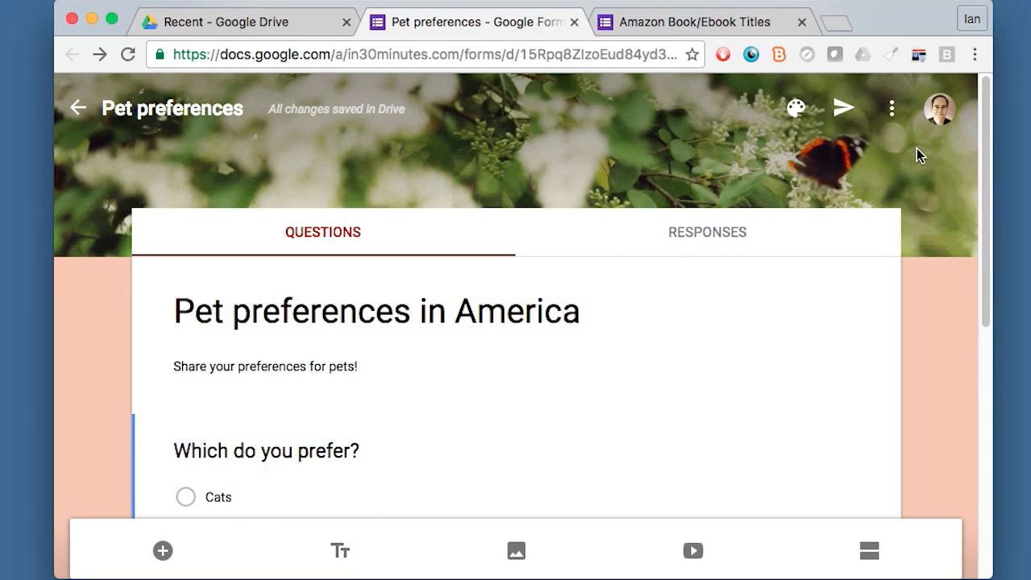
Generate a shortened goo.gl sharing link for the form via the Send dialog
click(843, 109)
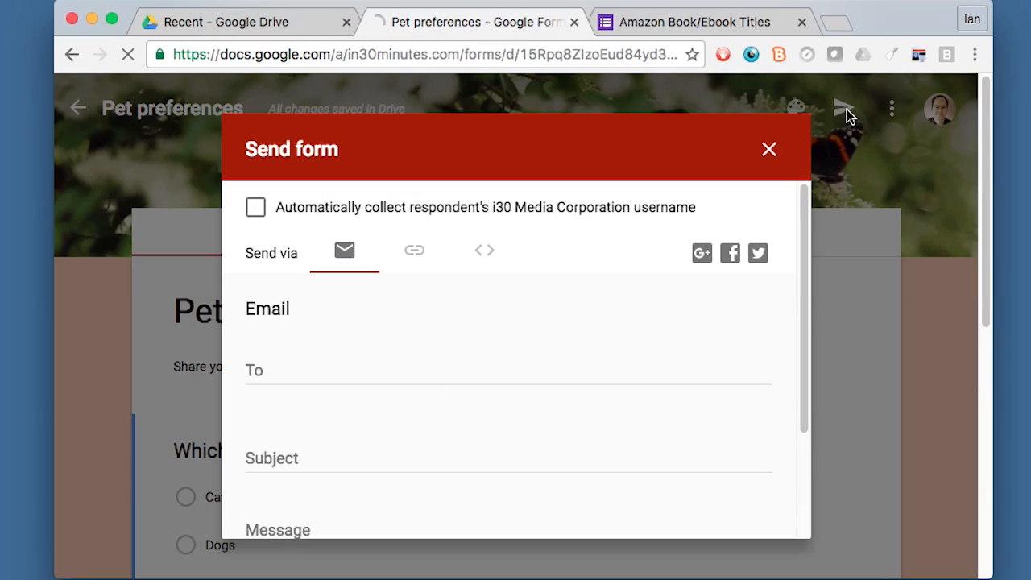
mouse_move(379, 236)
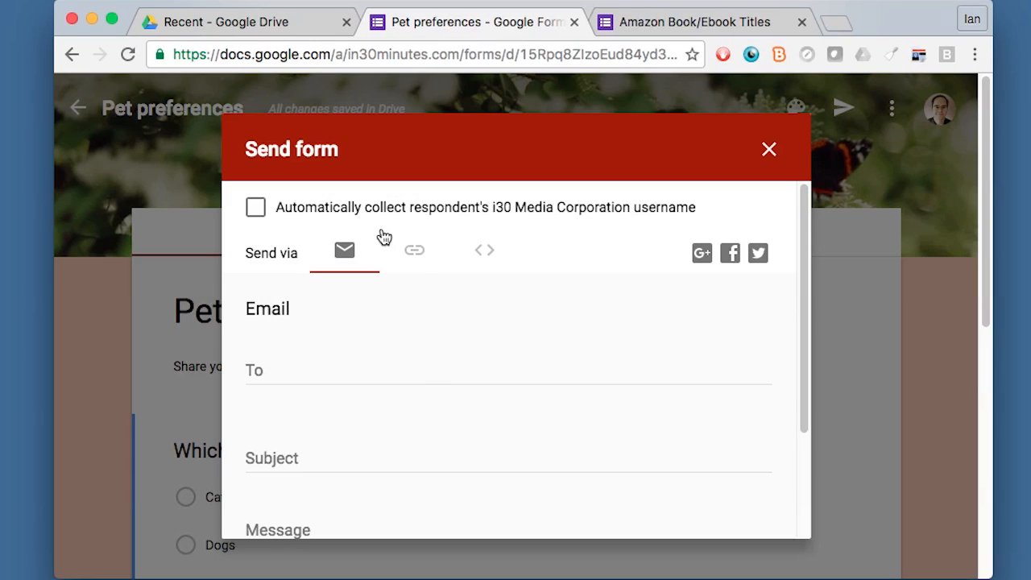
click(413, 249)
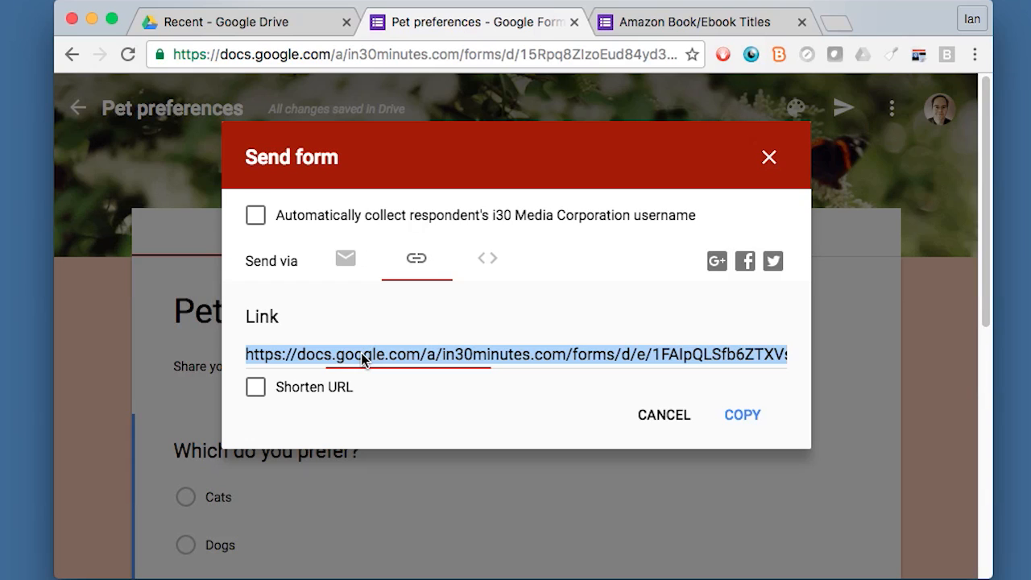
click(255, 386)
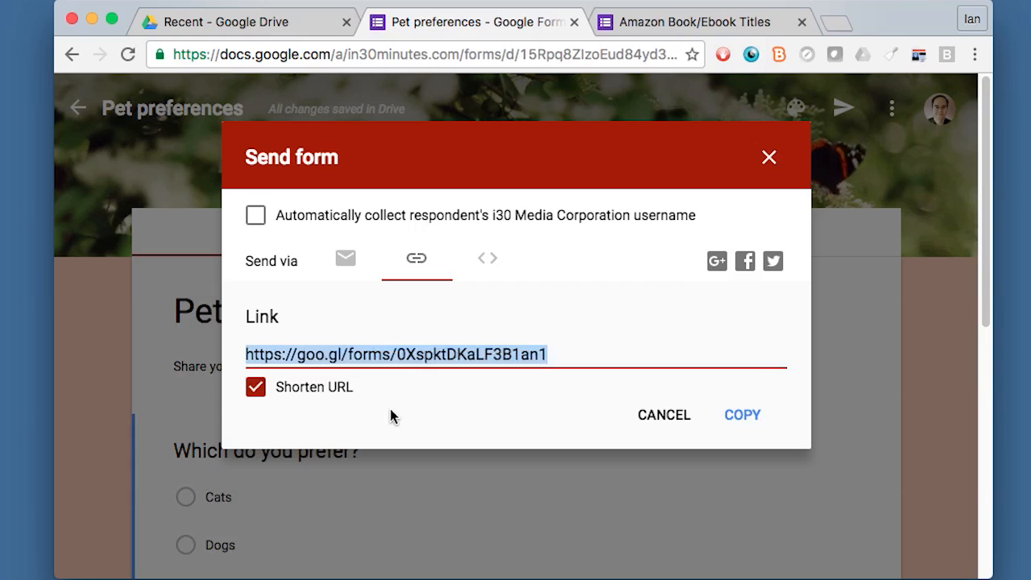
click(487, 258)
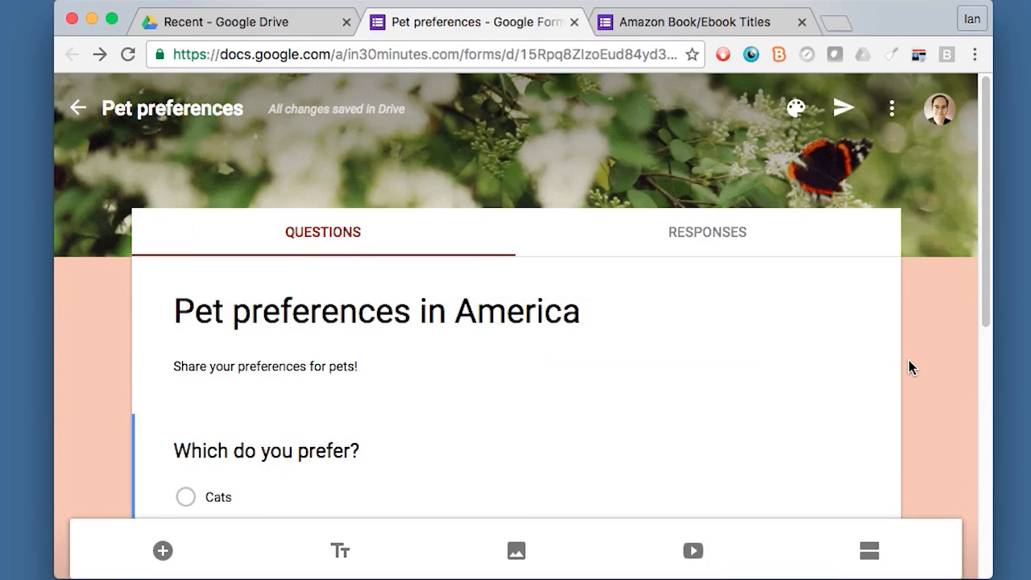
mouse_move(927, 362)
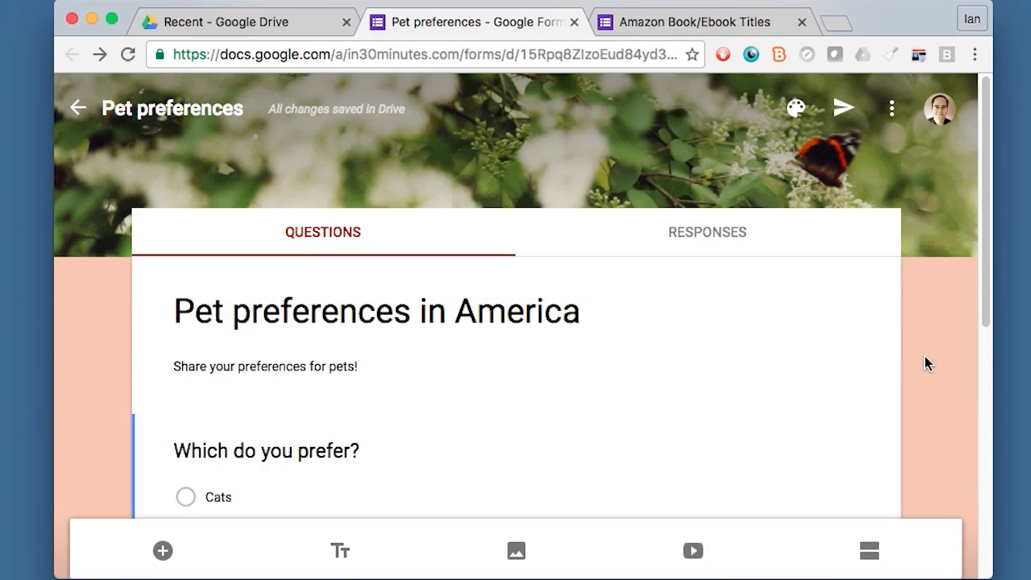